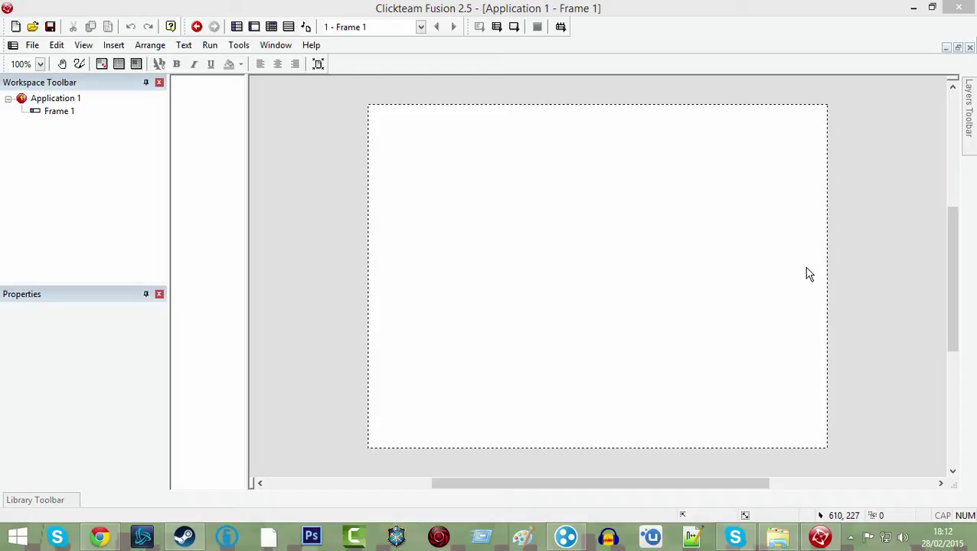
mouse_move(947, 221)
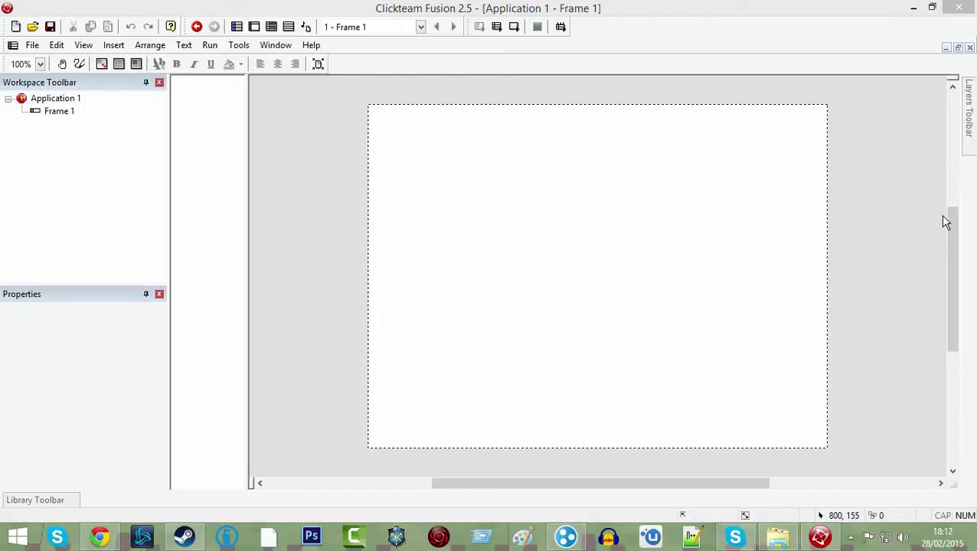
mouse_move(607, 337)
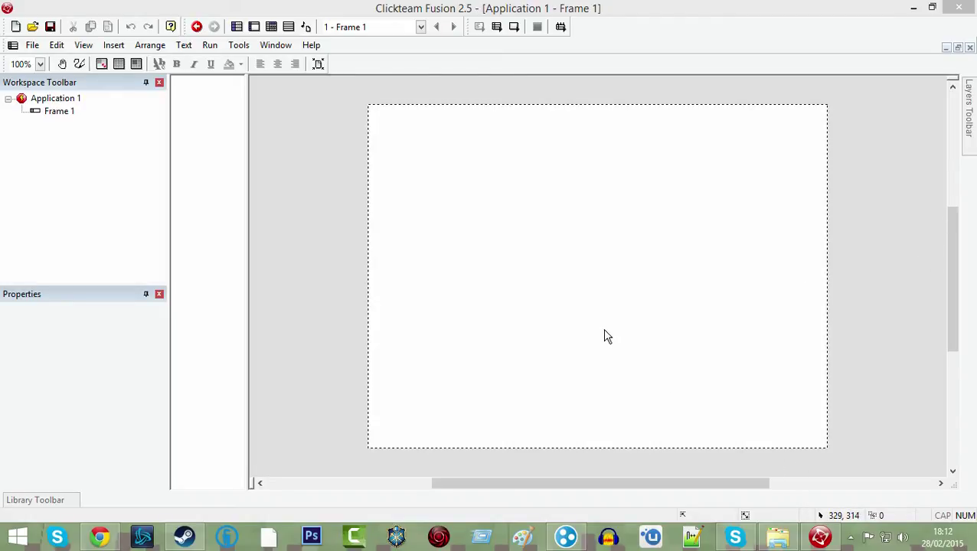
mouse_move(603, 337)
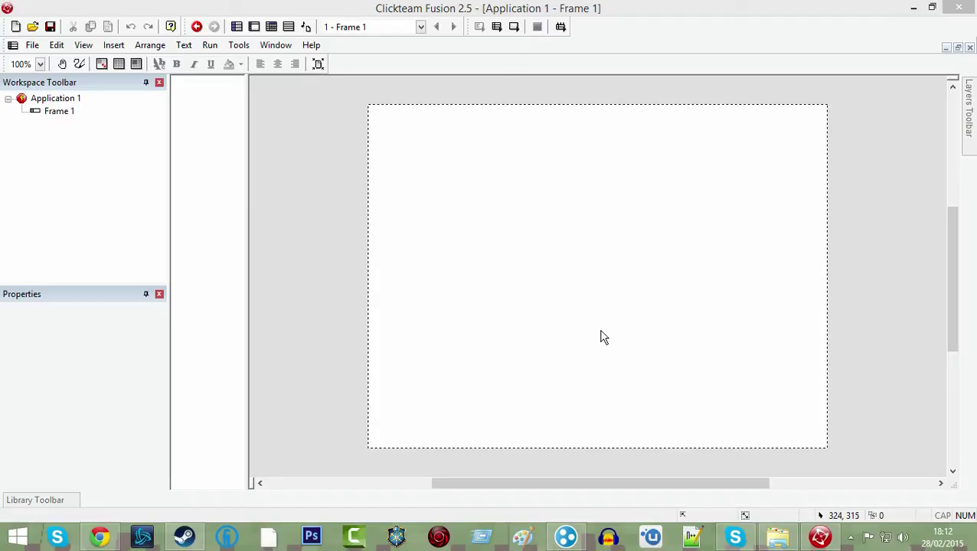
mouse_move(582, 337)
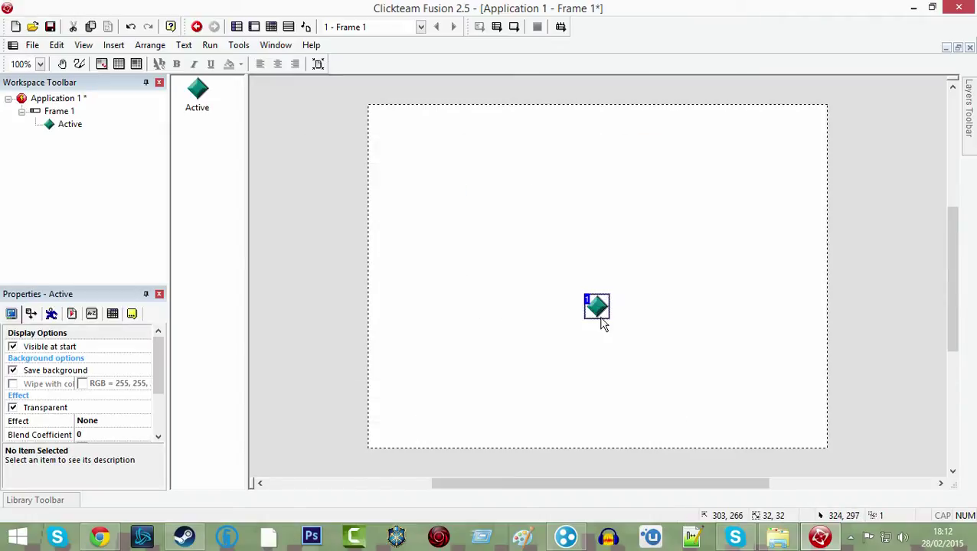
- Move the Active object toward the upper left and reopen its image editor
double_click(596, 306)
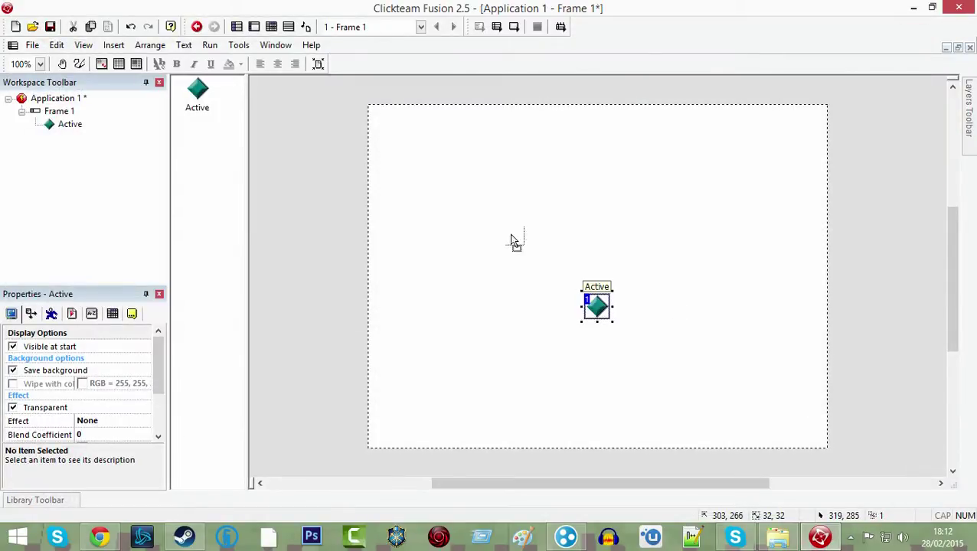
left_click_drag(597, 306, 508, 209)
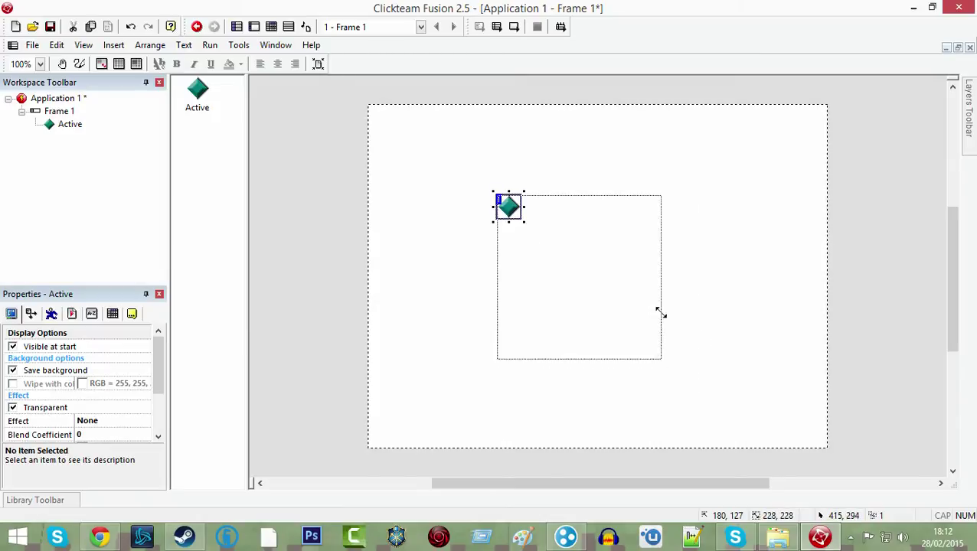
double_click(509, 208)
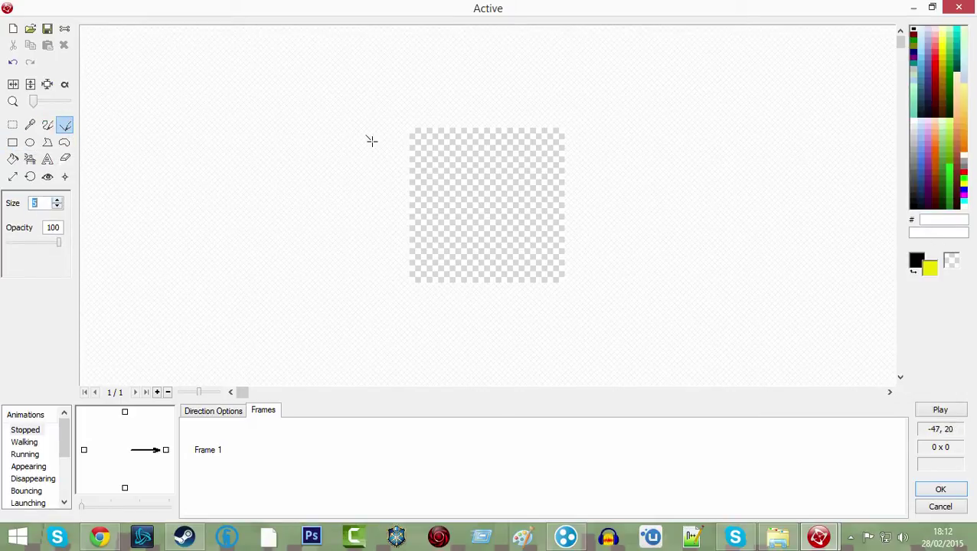
- Draw the square's top, left and remaining edges as thick black lines on the transparent canvas
left_click_drag(411, 132, 563, 132)
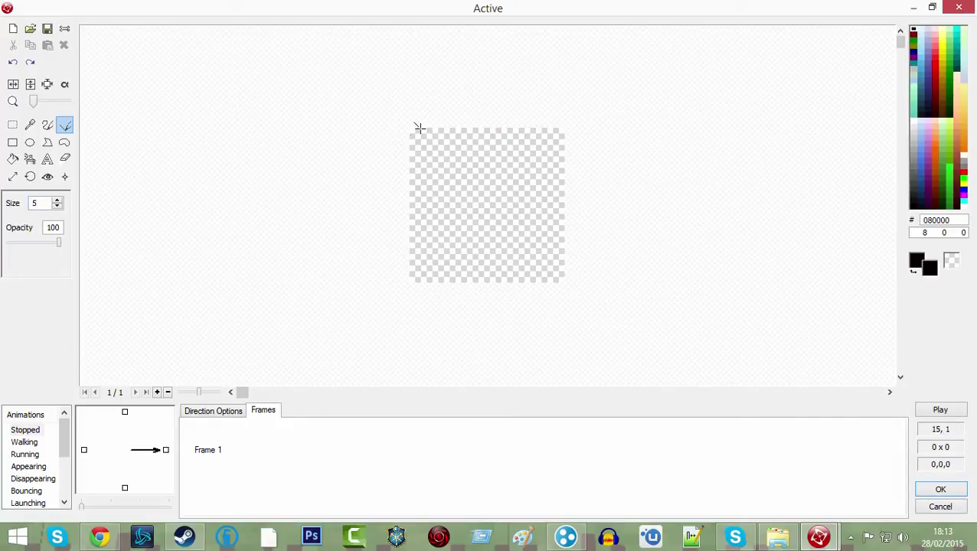
left_click_drag(411, 129, 565, 128)
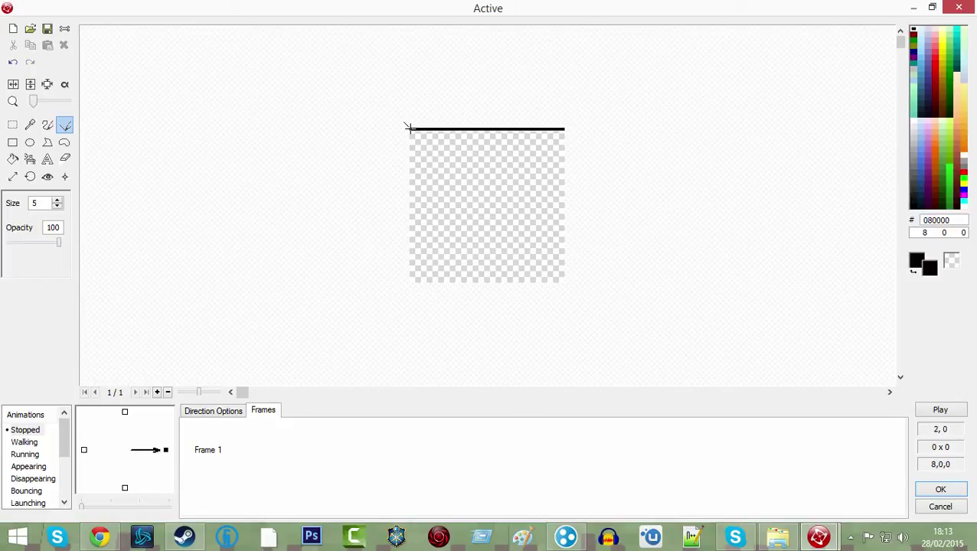
left_click_drag(411, 129, 410, 294)
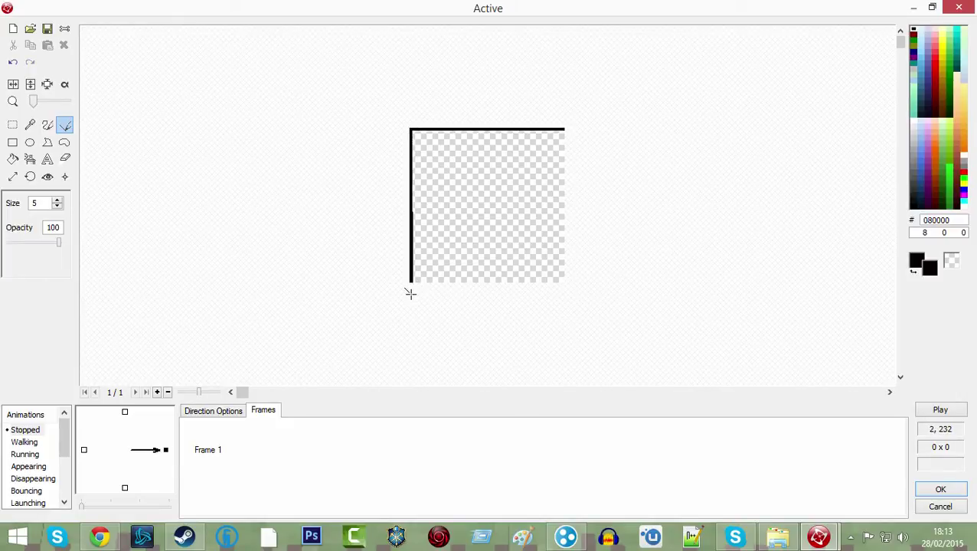
mouse_move(411, 294)
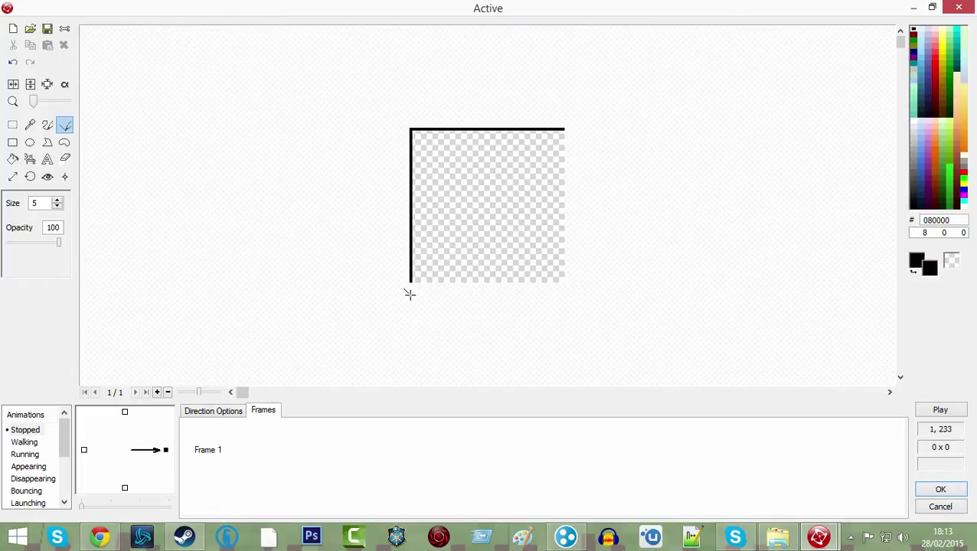
left_click_drag(411, 279, 556, 278)
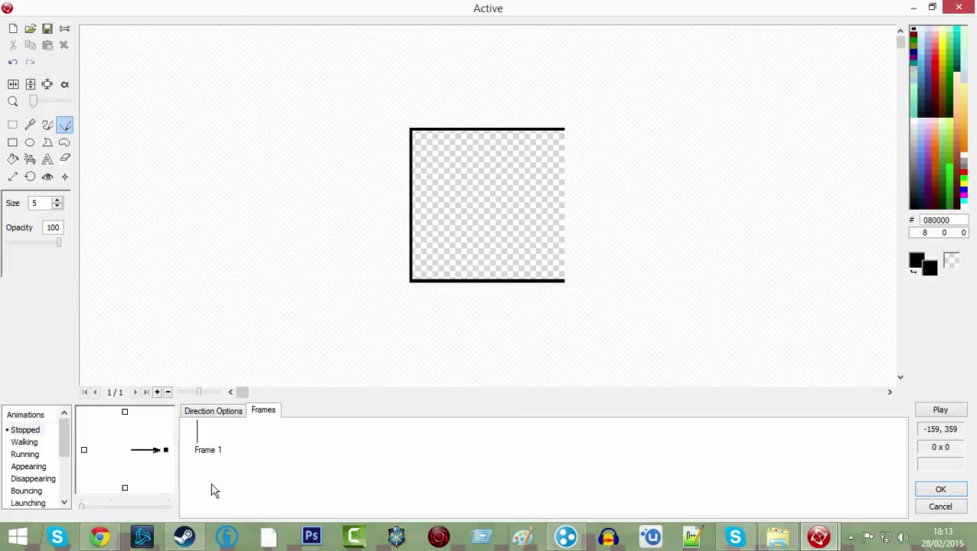
mouse_move(383, 259)
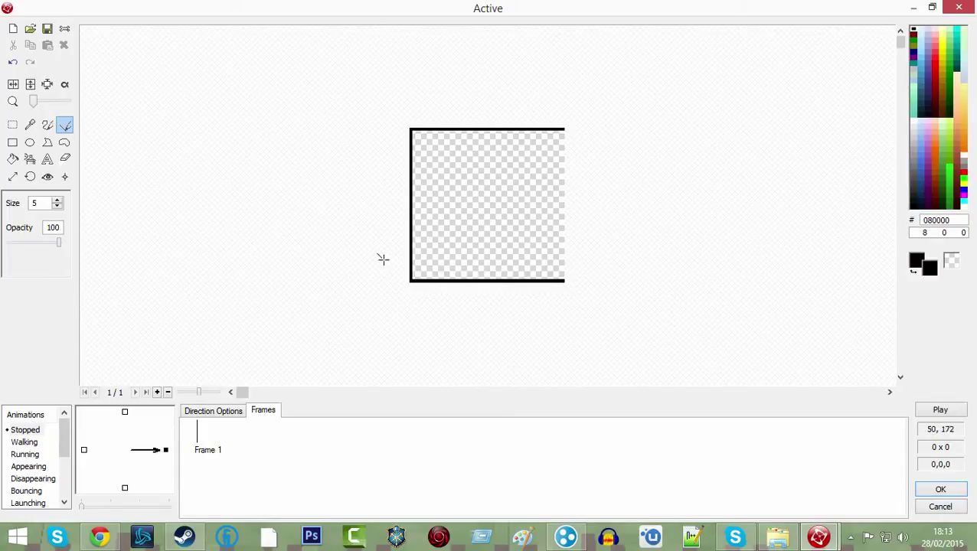
mouse_move(212, 279)
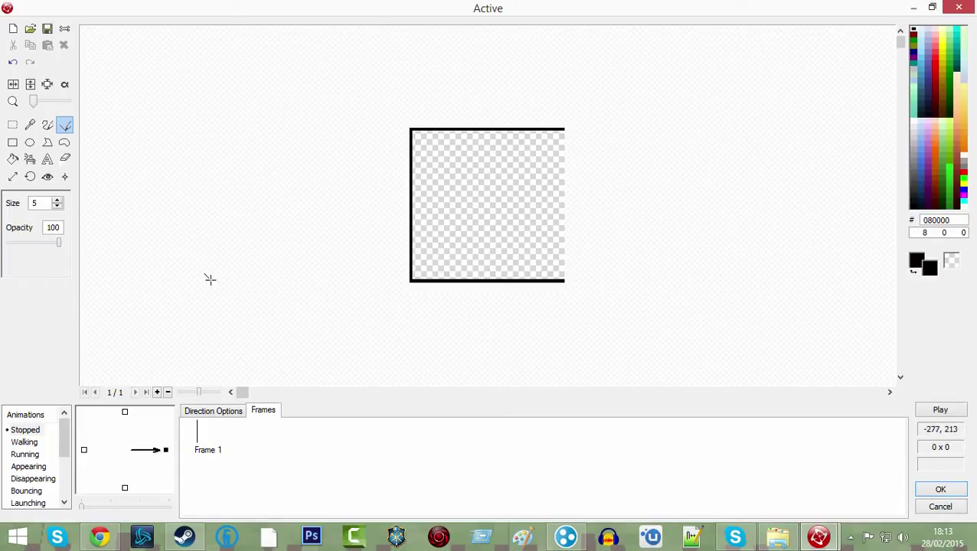
mouse_move(535, 246)
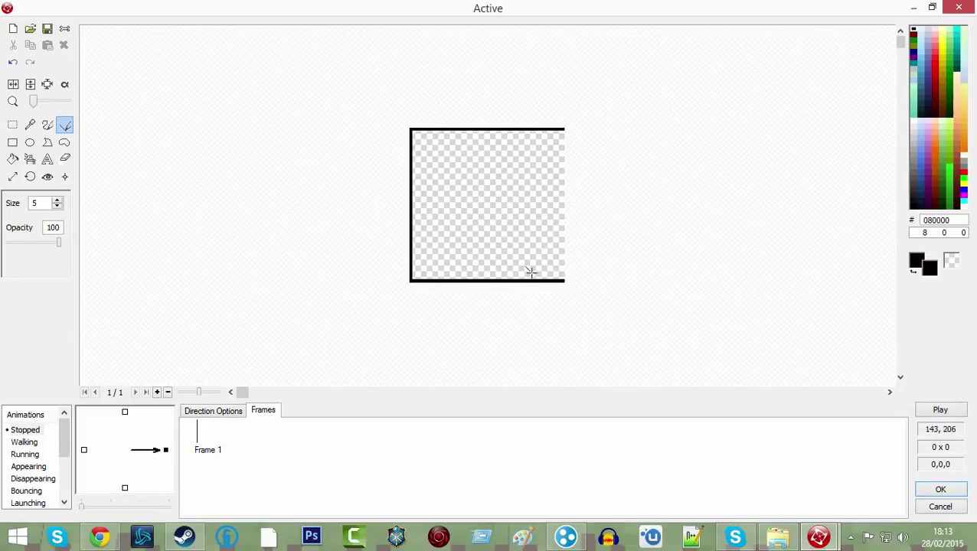
mouse_move(545, 190)
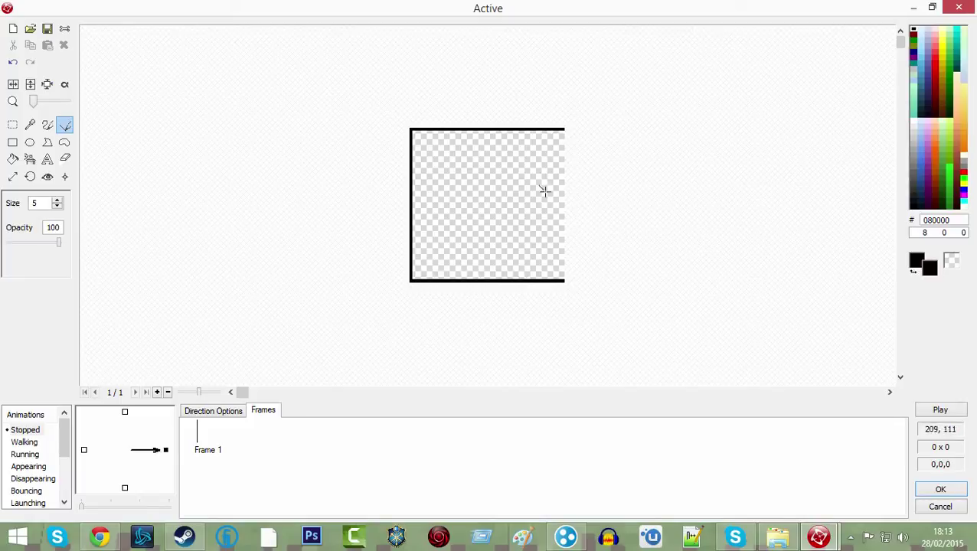
mouse_move(489, 405)
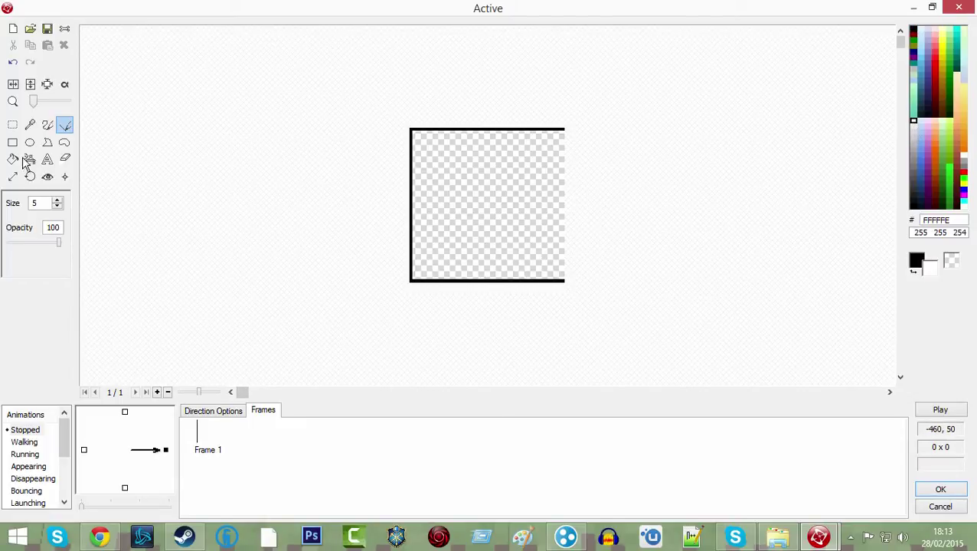
left_click(12, 158)
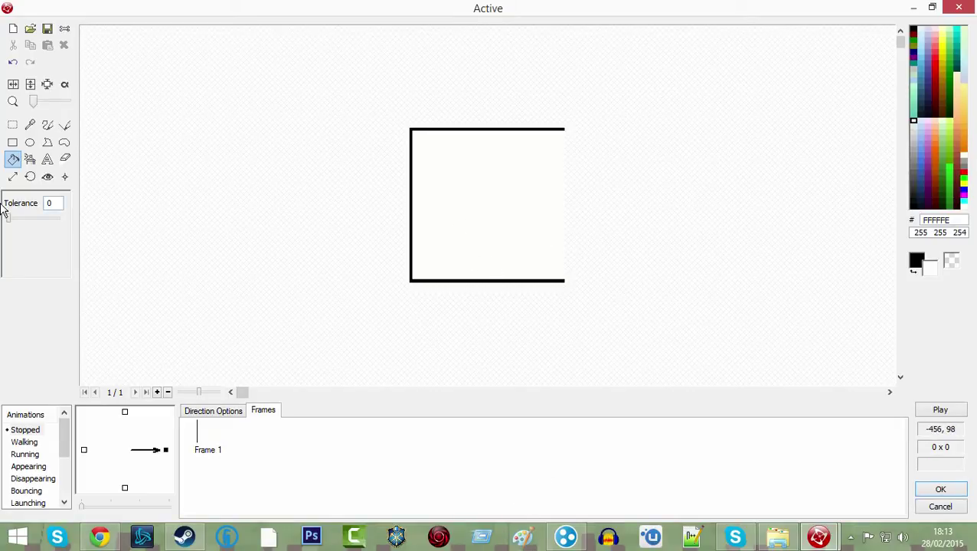
mouse_move(956, 264)
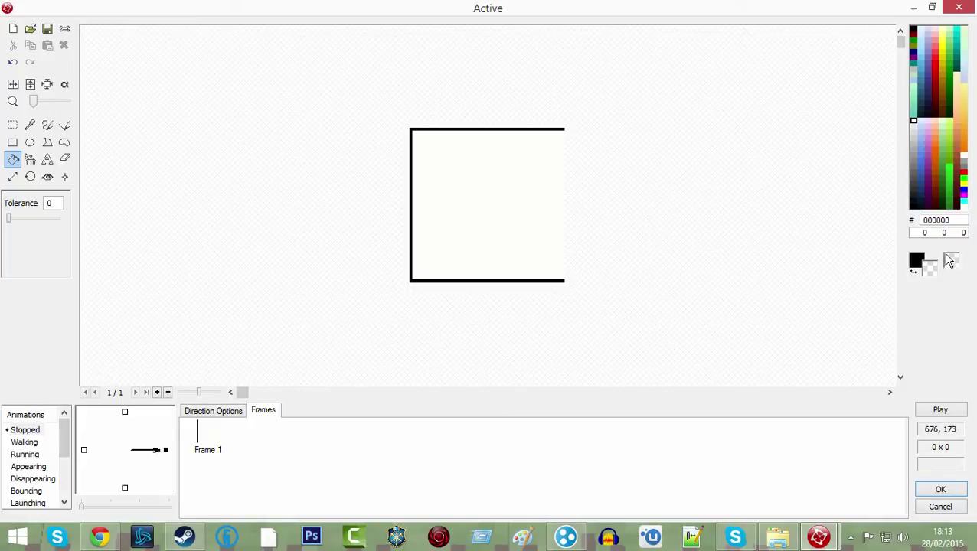
mouse_move(964, 290)
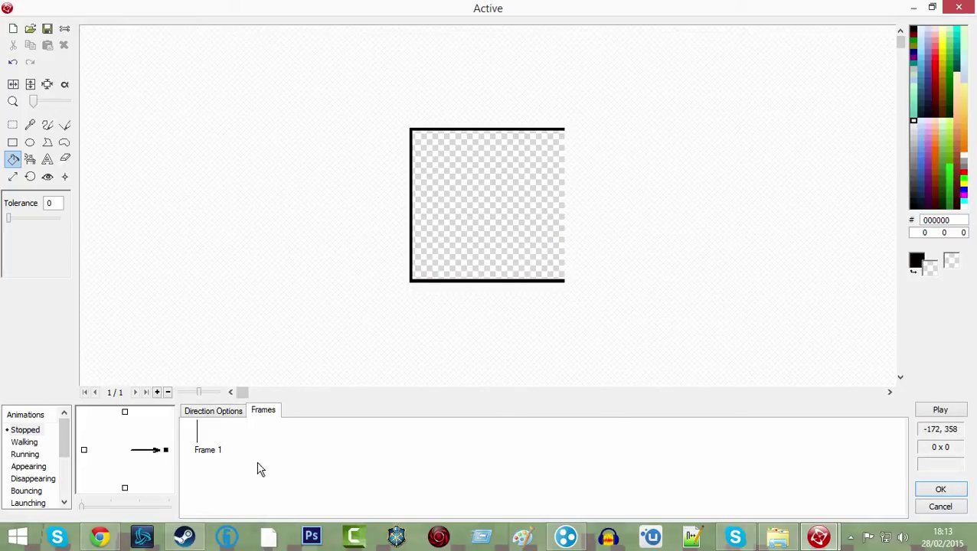
right_click(260, 468)
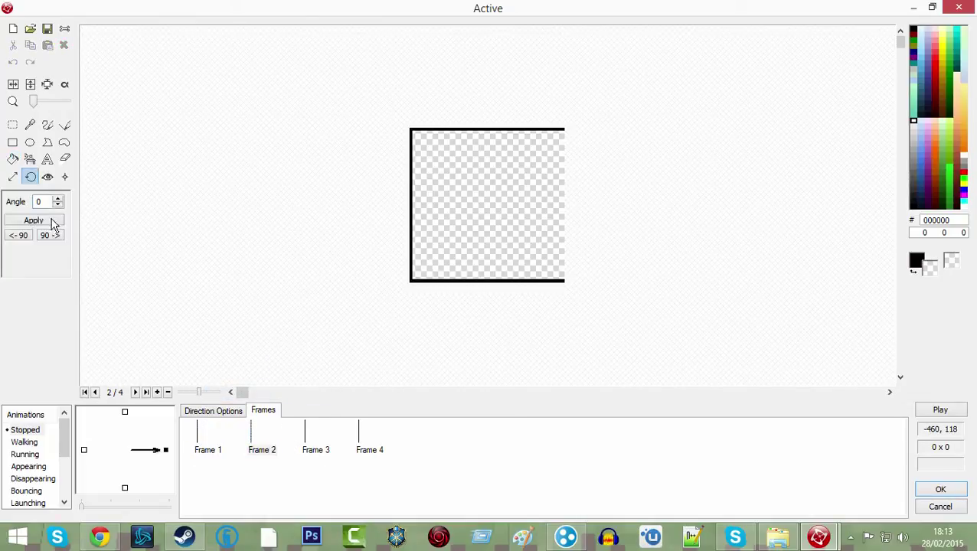
- Rotate the selected animation frames a quarter turn each so all four show different orientations
left_click(208, 436)
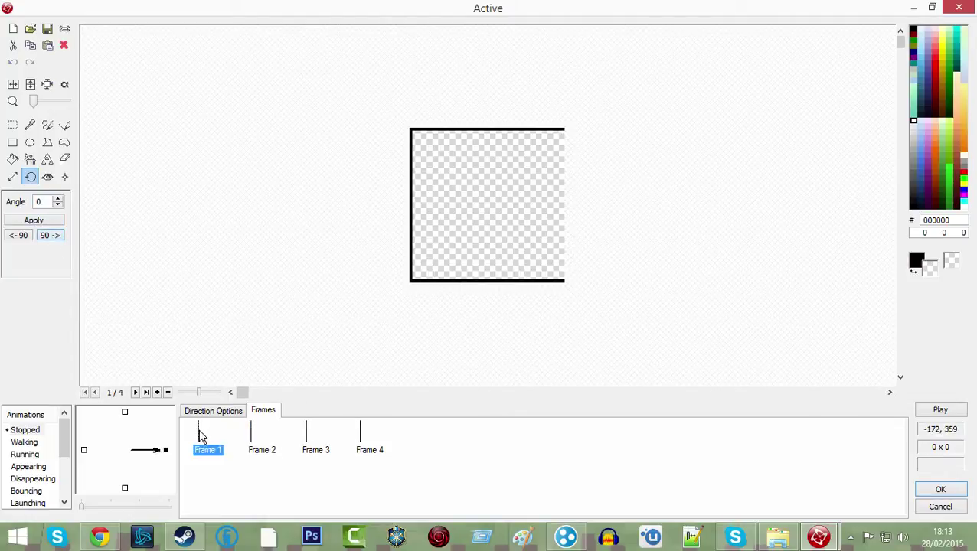
left_click(315, 436)
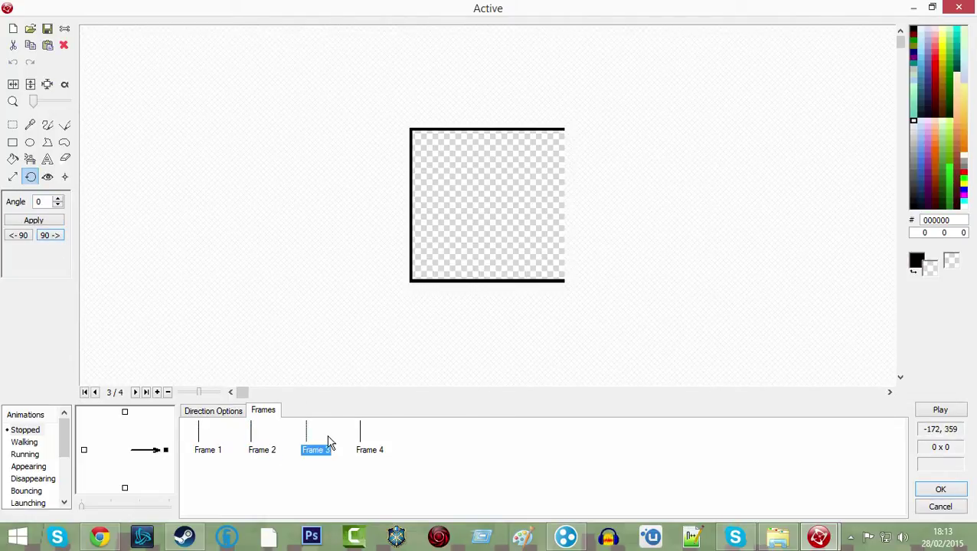
left_click(369, 437)
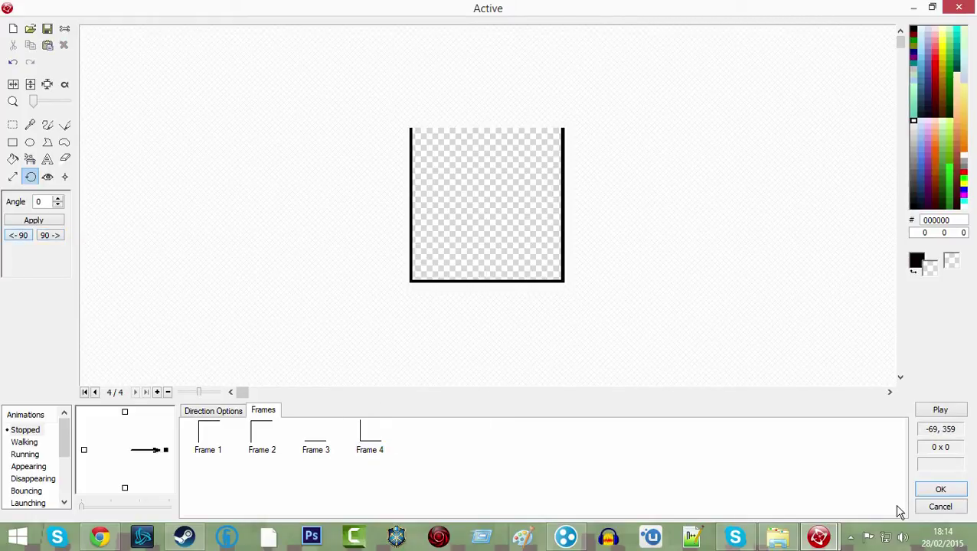
- Set the Stopped animation's direction options to Loop
left_click(212, 411)
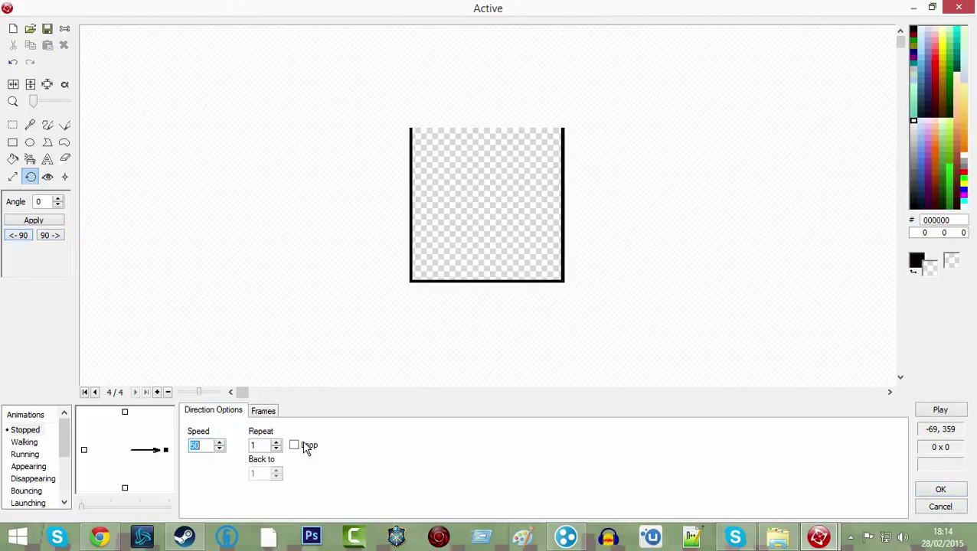
left_click(294, 444)
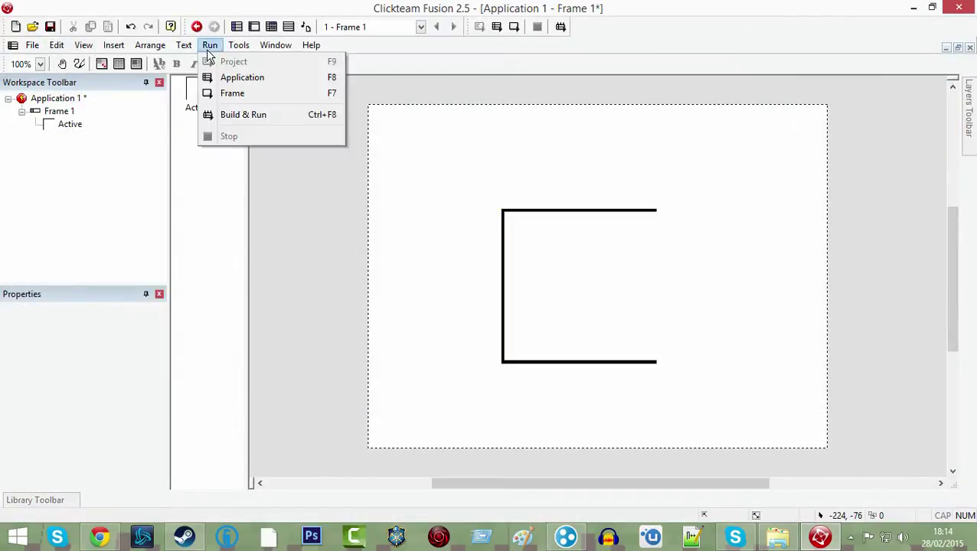
- Dismiss the Run menu and return to the box object's four-frame image editor
left_click(242, 77)
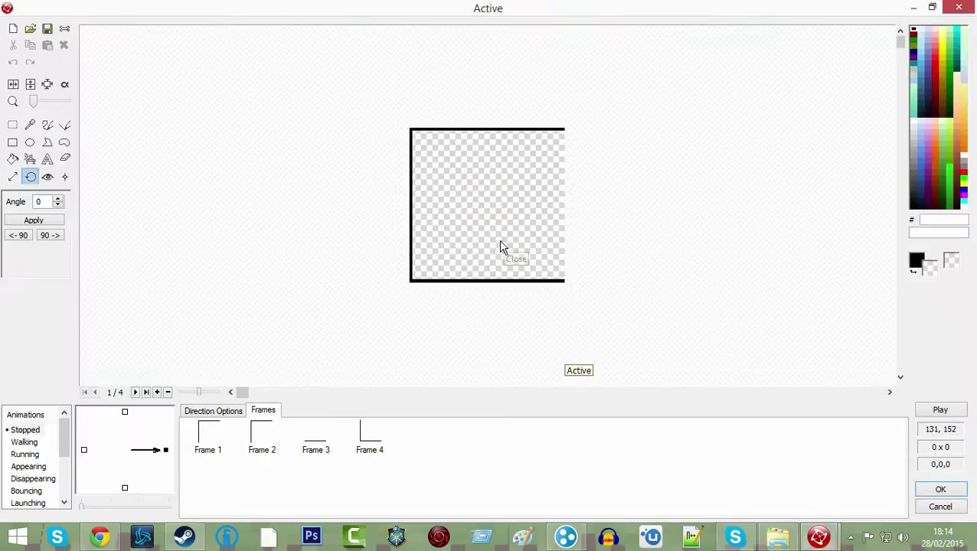
left_click(214, 411)
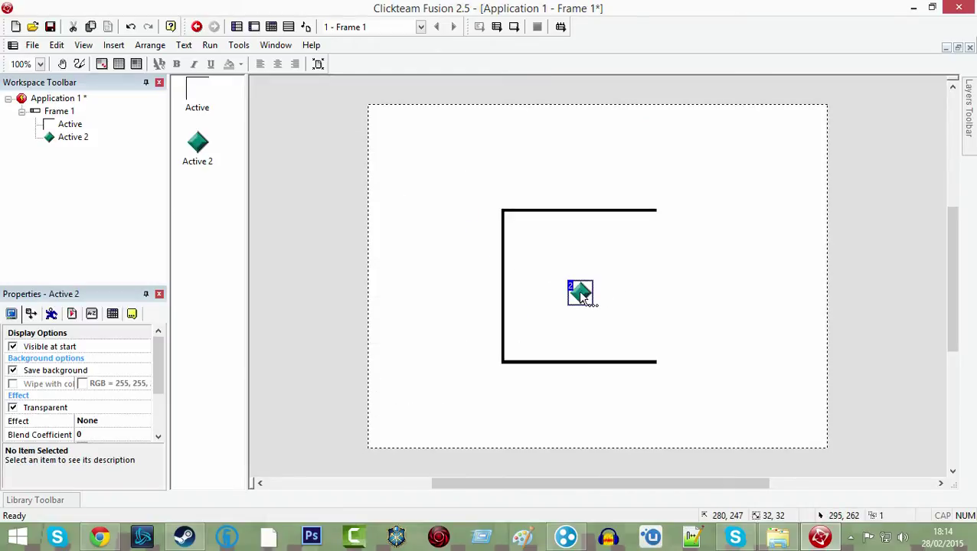
- Keep Active 2's diamond image and add Active 3 renamed to 'mouse'
double_click(579, 295)
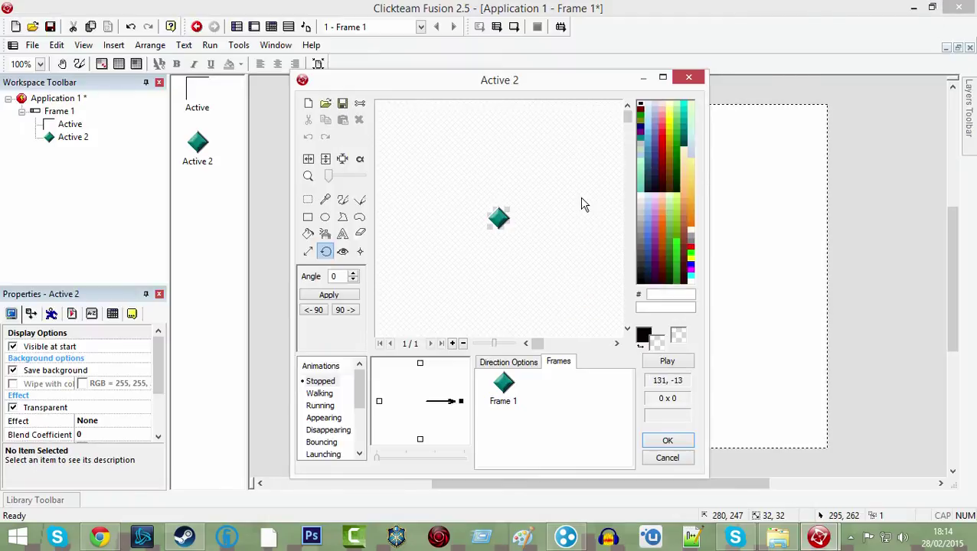
left_click(667, 441)
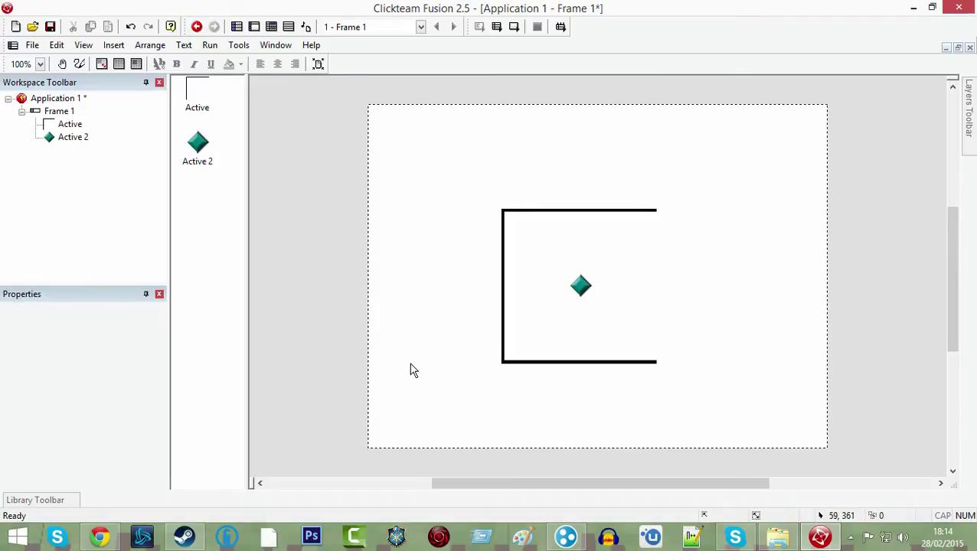
mouse_move(380, 201)
type("mou")
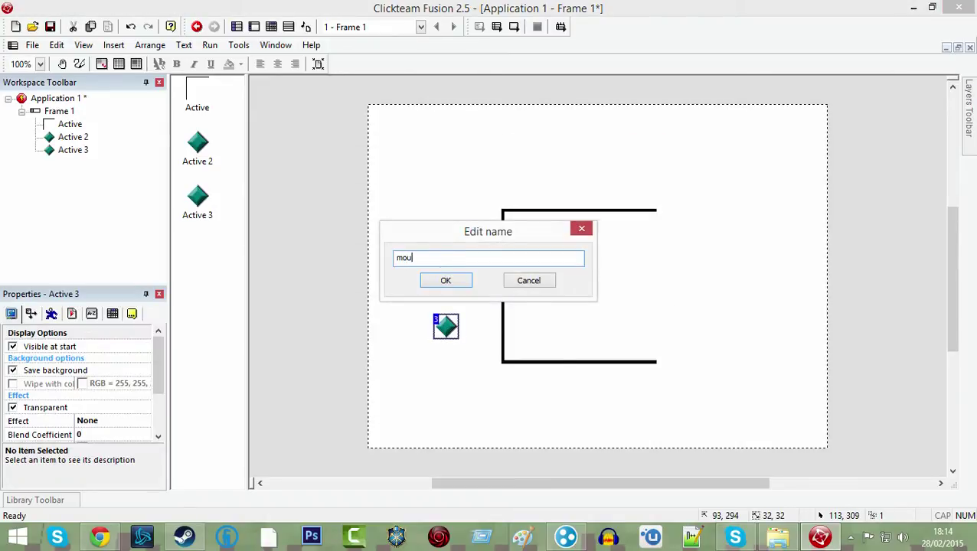
left_click(446, 280)
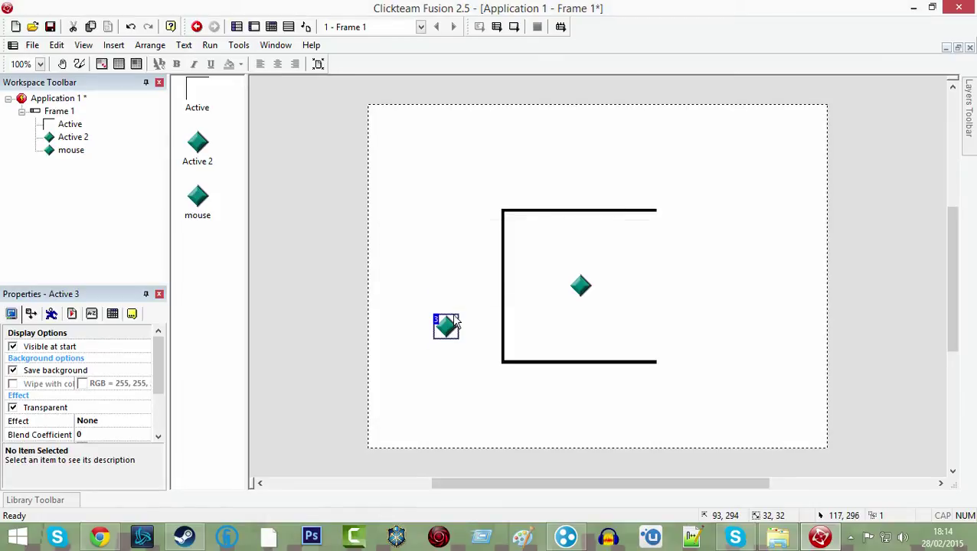
- Start renaming Active 2, entering 'gravi' so far
double_click(444, 328)
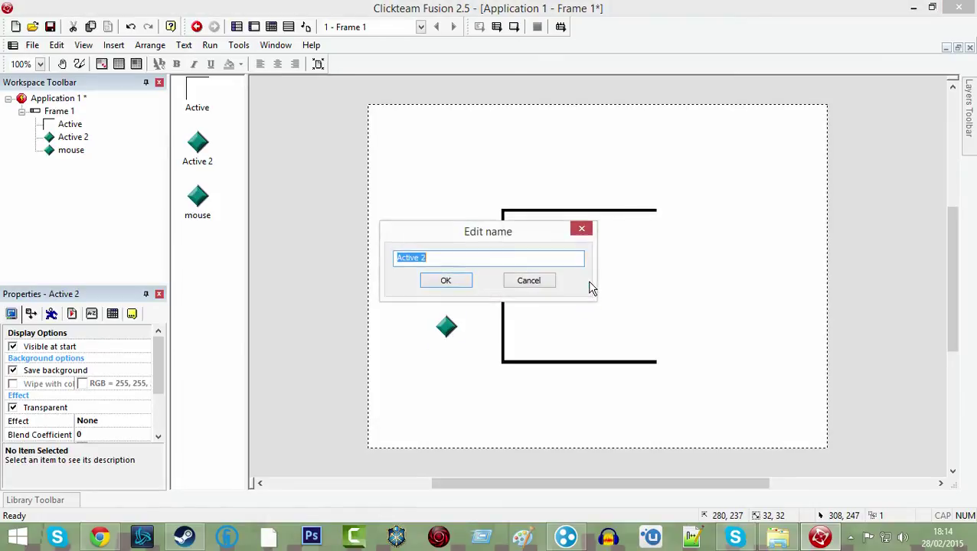
type("gravi")
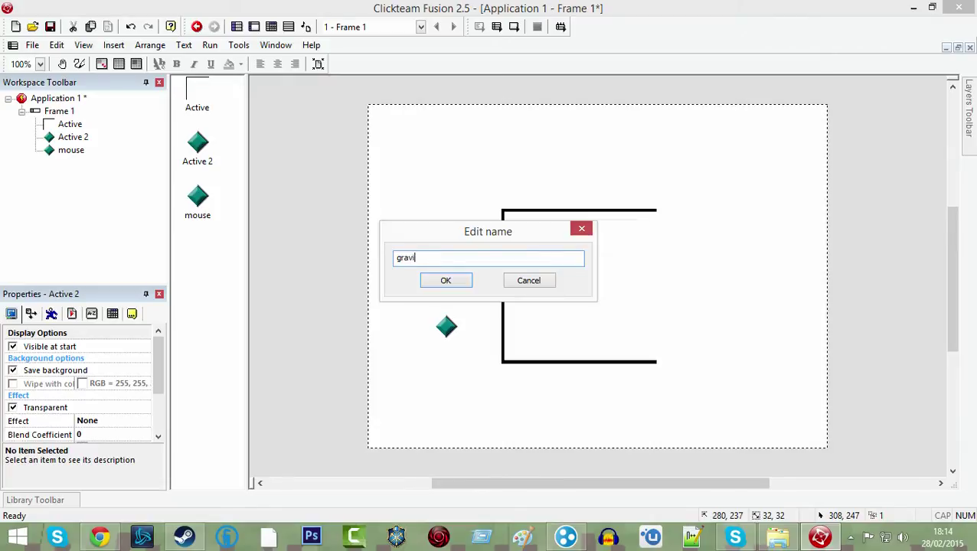
- Rename Active 2 to 'gravity' and add a new red square Active object
left_click(446, 280)
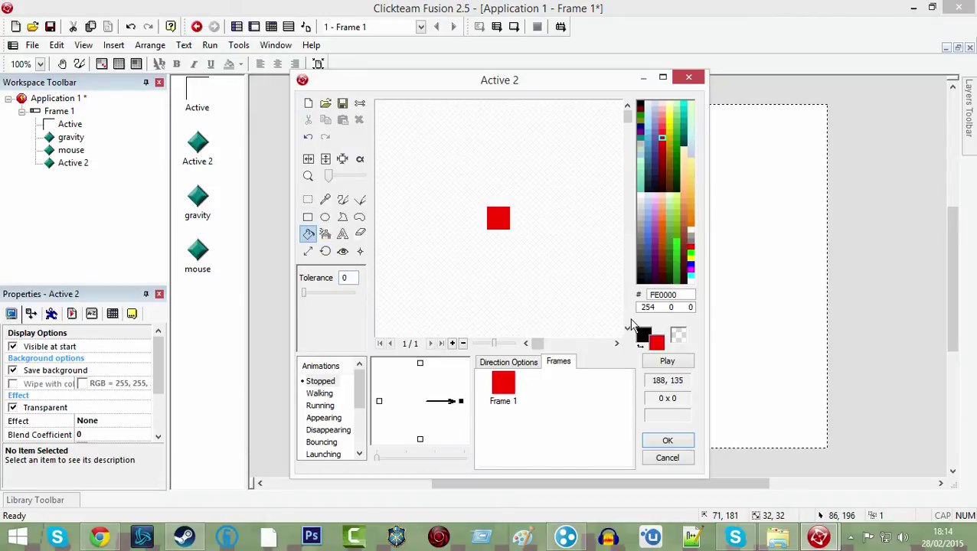
left_click(667, 441)
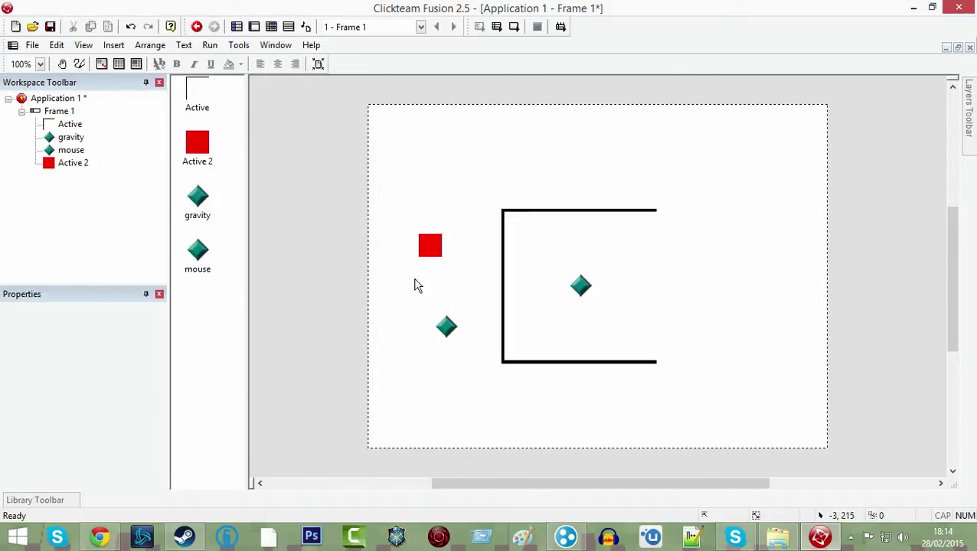
- Select the mouse diamond and show its Movement properties
left_click(448, 328)
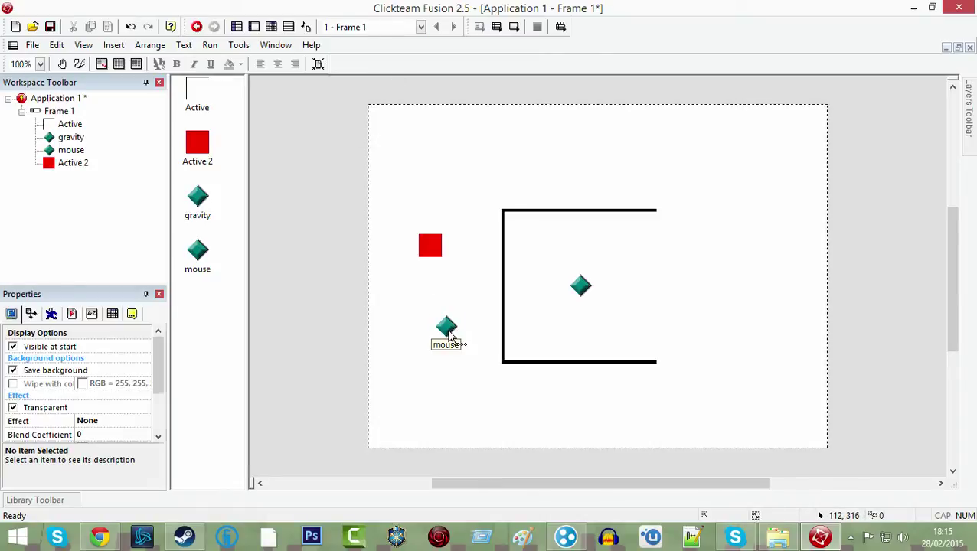
left_click(444, 328)
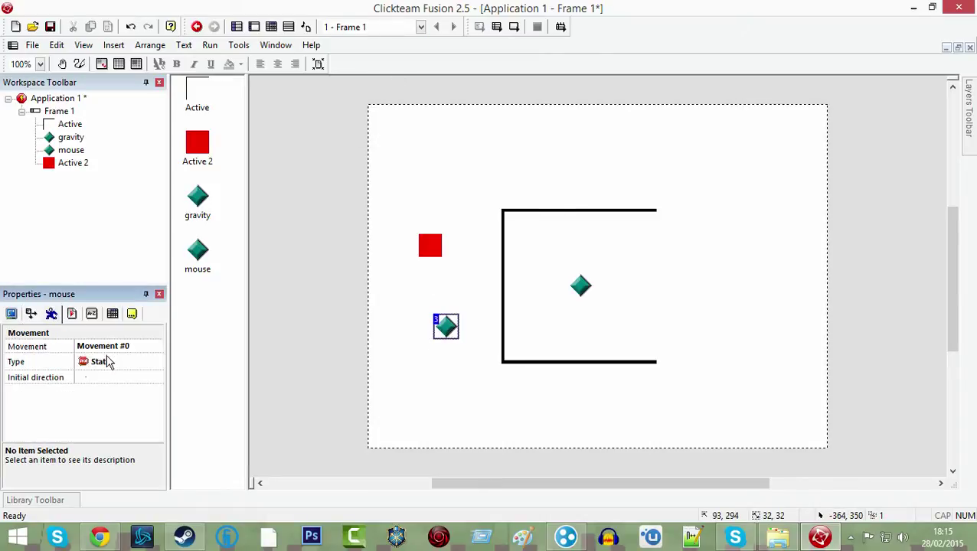
left_click(101, 362)
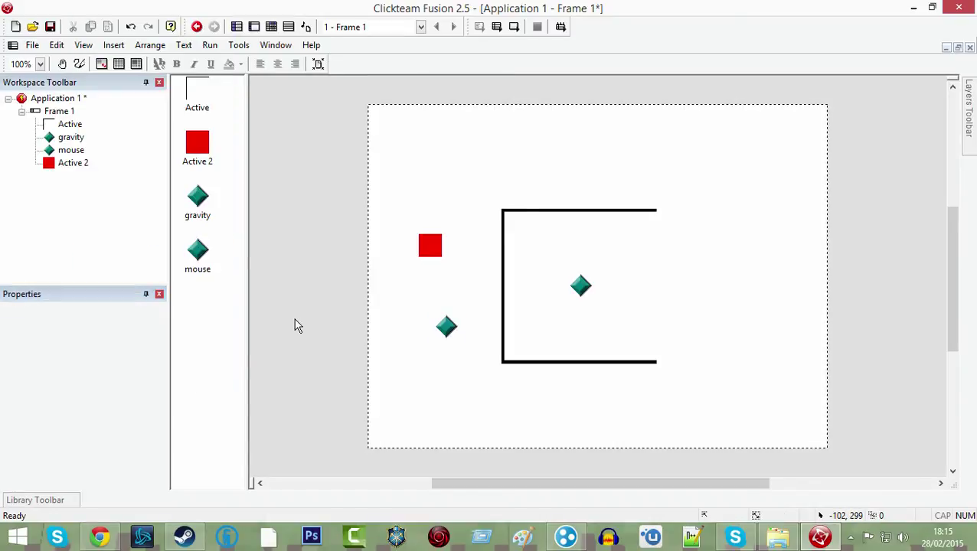
mouse_move(504, 398)
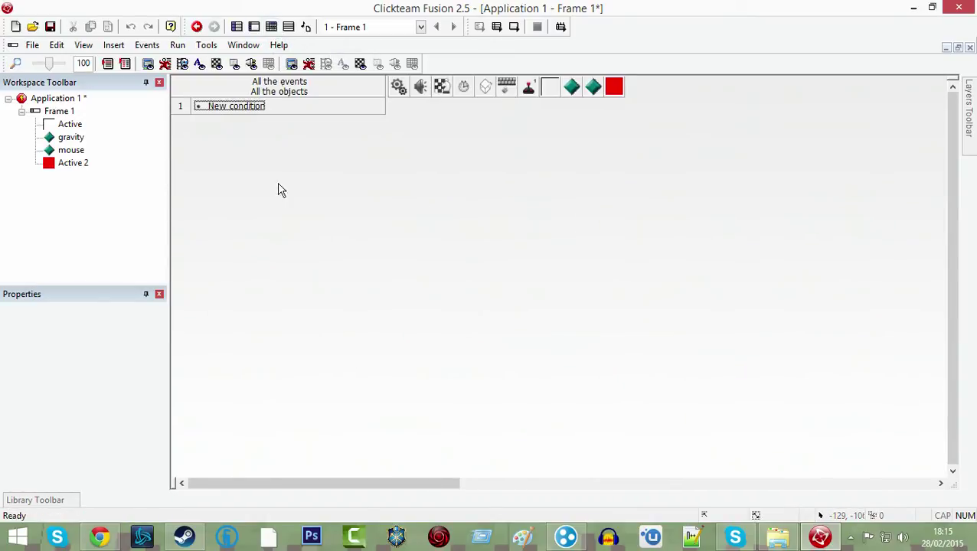
- Add a condition: Active 2 collides with another Active 2
double_click(236, 106)
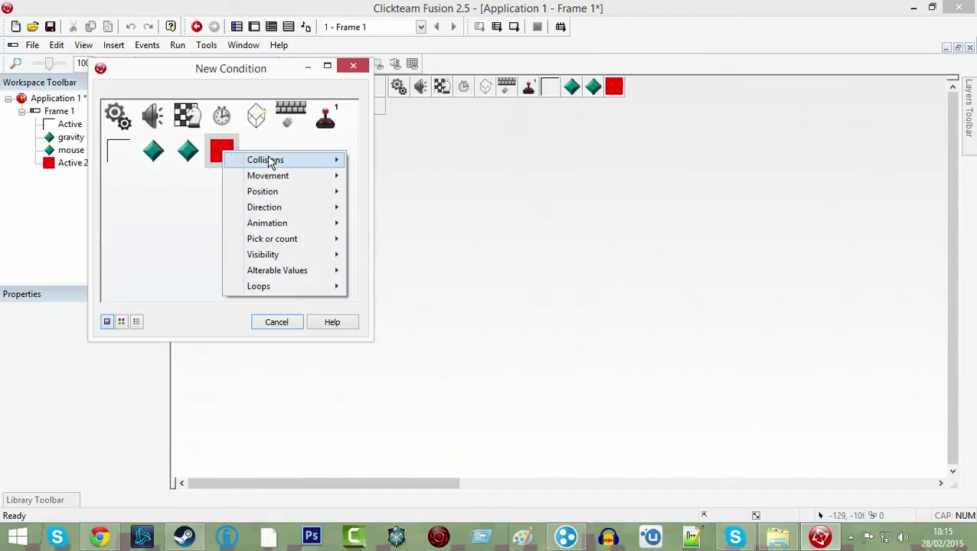
left_click(267, 159)
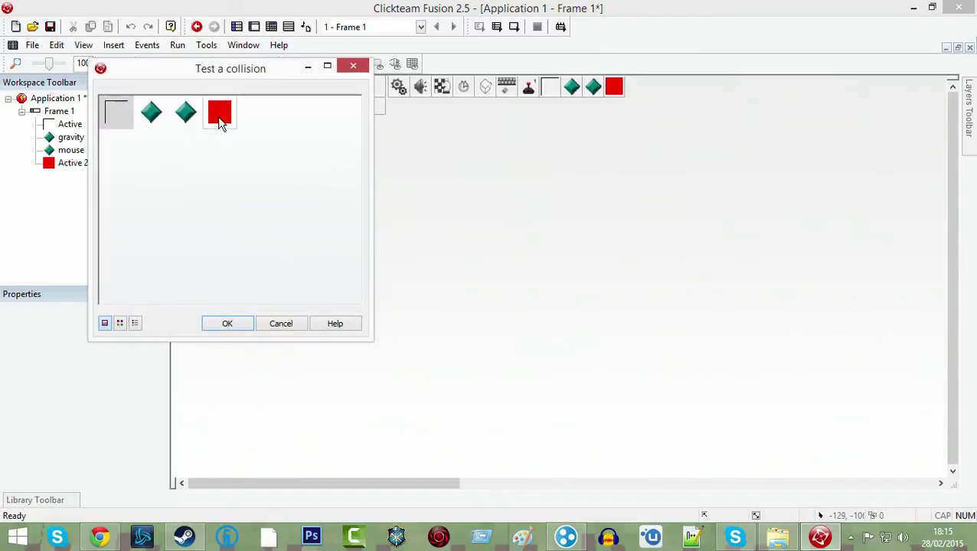
left_click(226, 323)
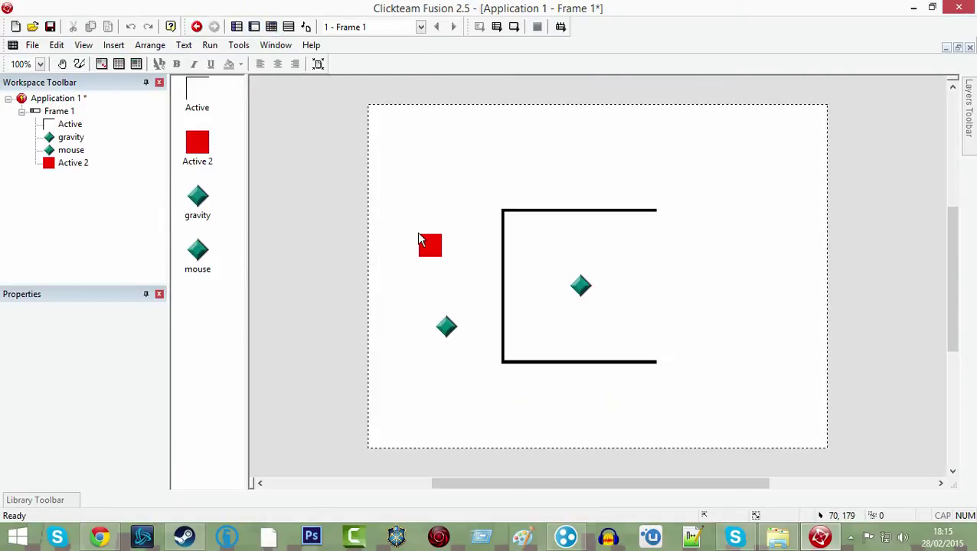
- Give the red square a bouncing ball movement
left_click(429, 245)
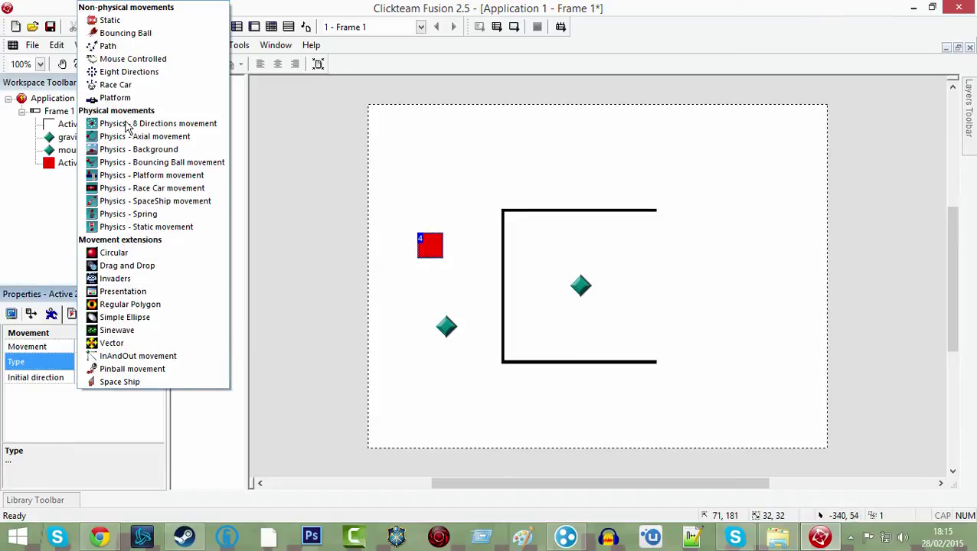
left_click(126, 32)
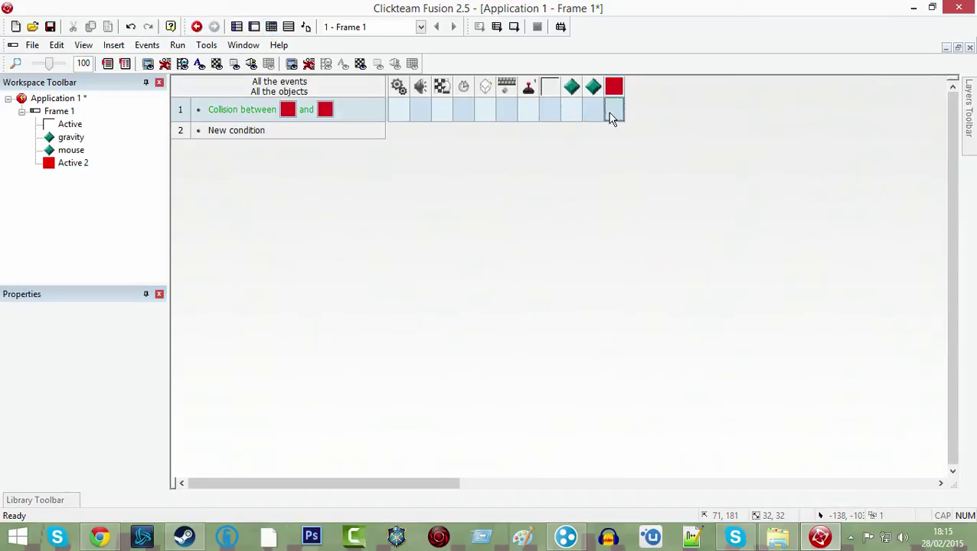
- Add the action Movement > Stop for the red square on that collision
right_click(612, 109)
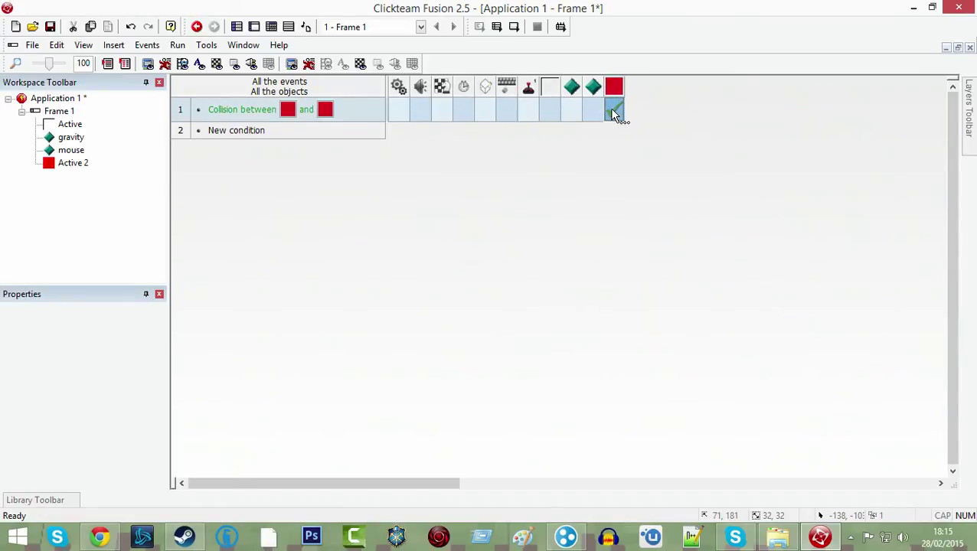
right_click(613, 108)
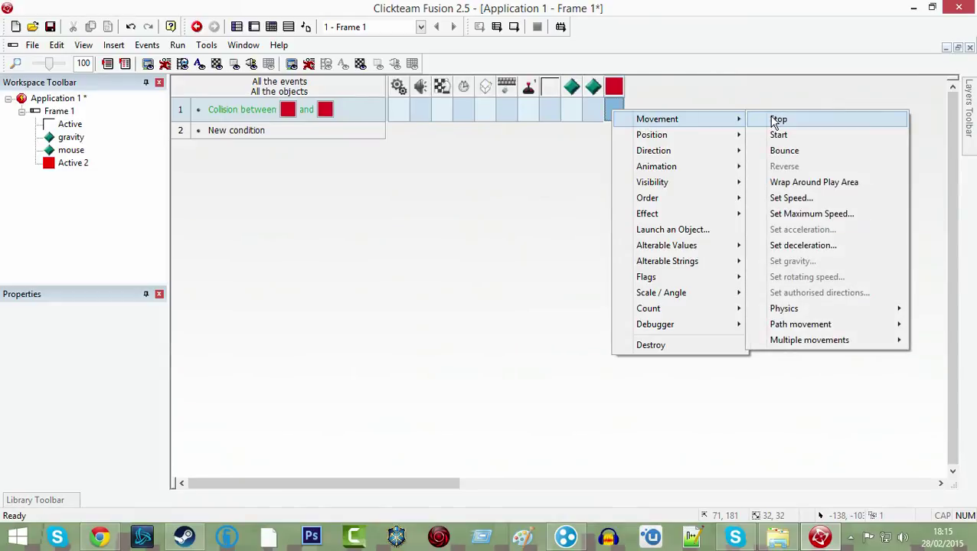
mouse_move(793, 134)
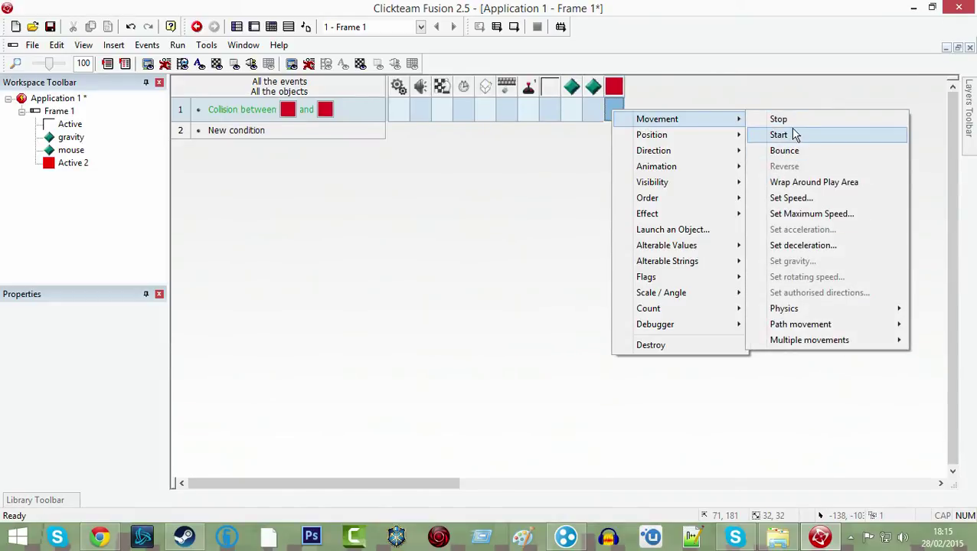
mouse_move(793, 119)
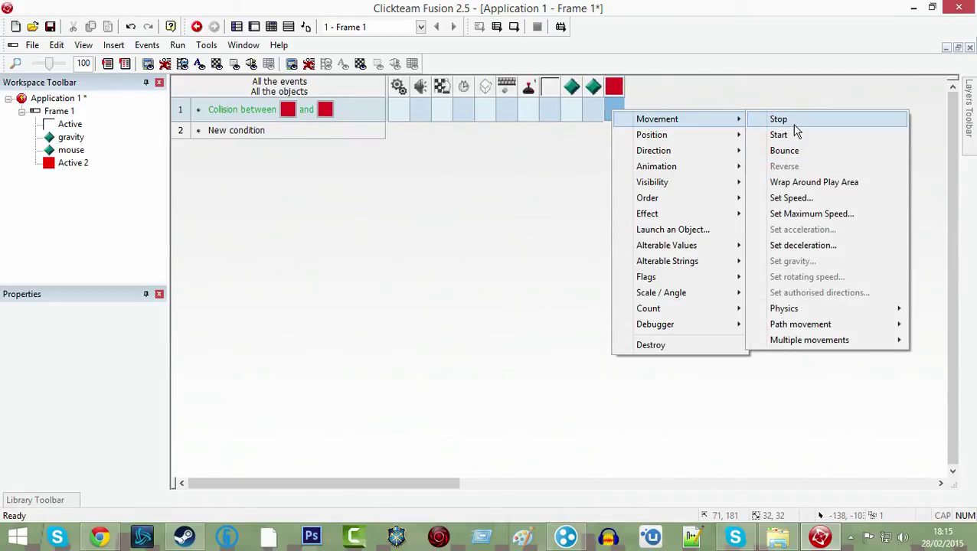
left_click(778, 120)
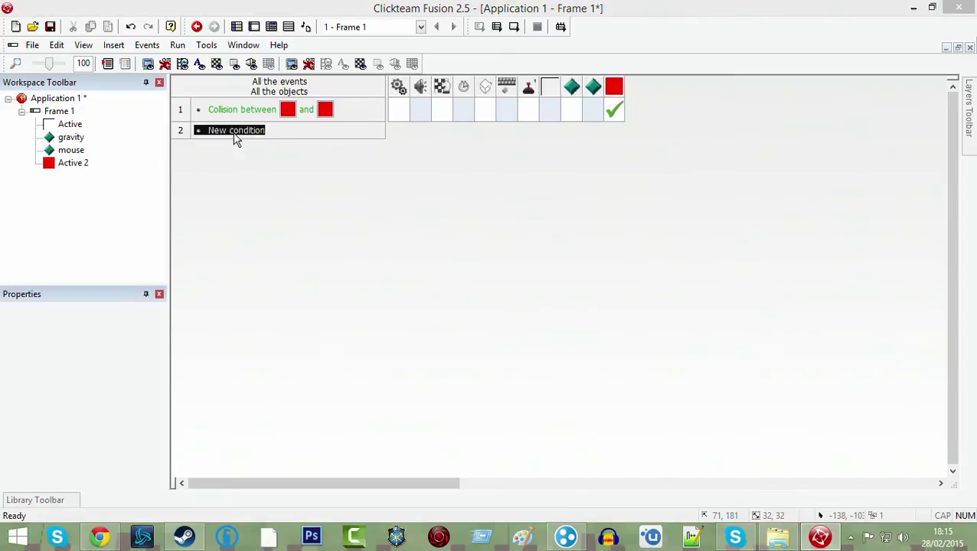
- Add an Always event making Active 2 look in the direction of the gravity diamond
double_click(236, 129)
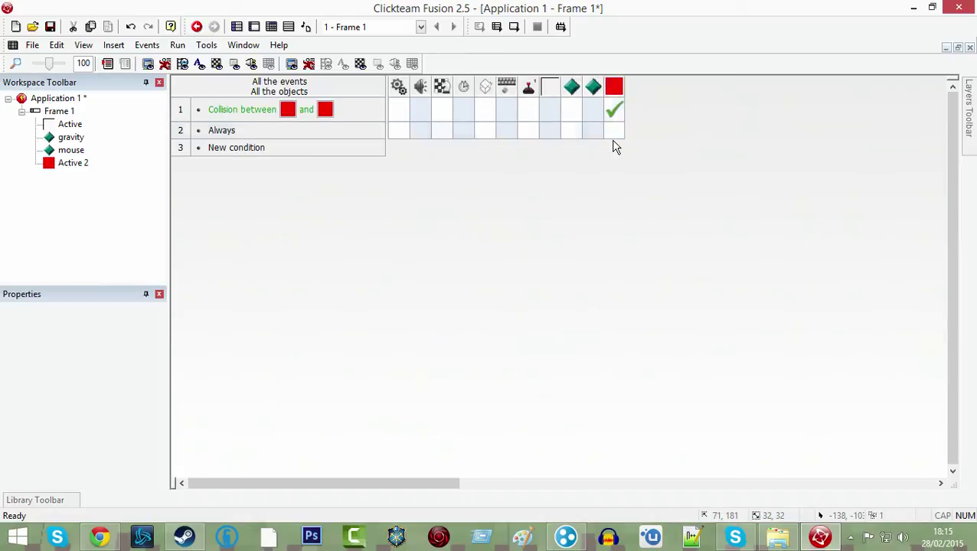
right_click(612, 131)
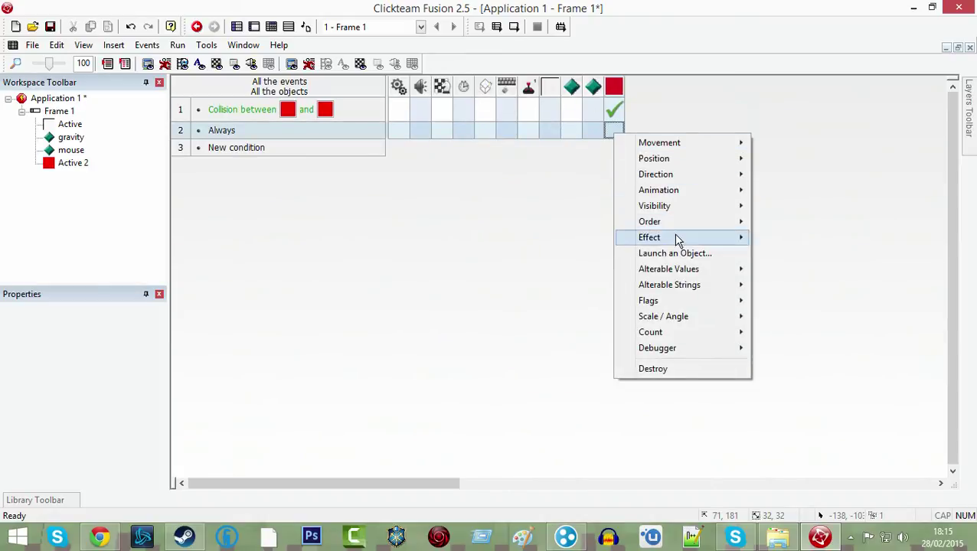
mouse_move(656, 174)
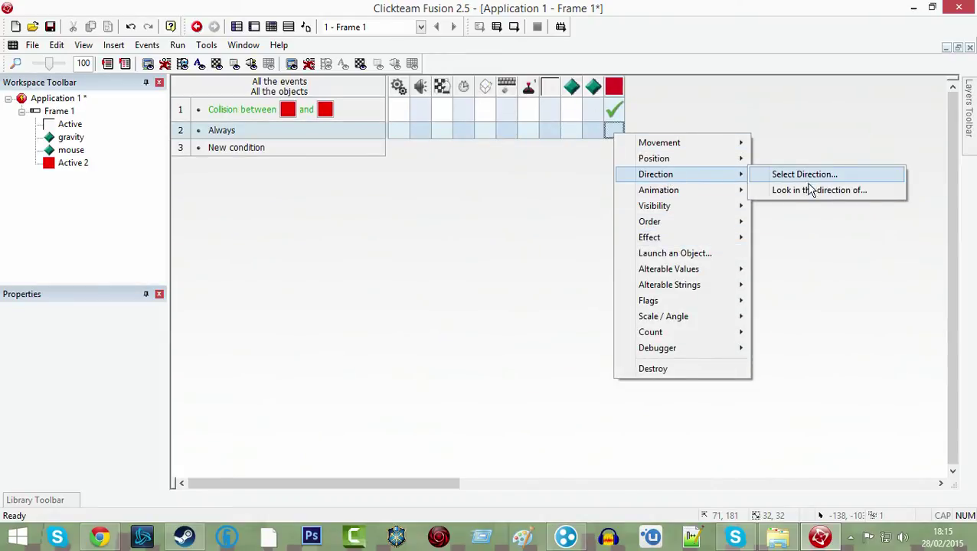
left_click(818, 190)
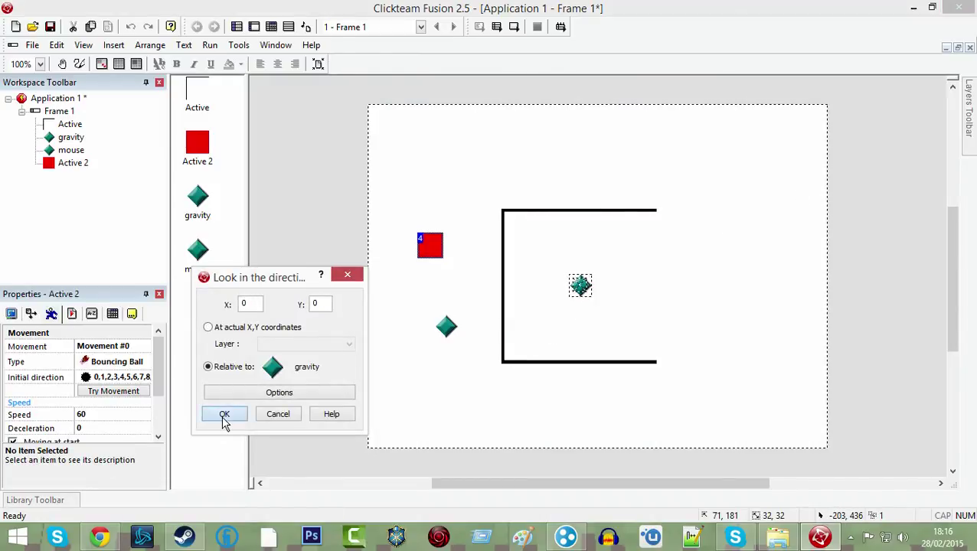
left_click(224, 413)
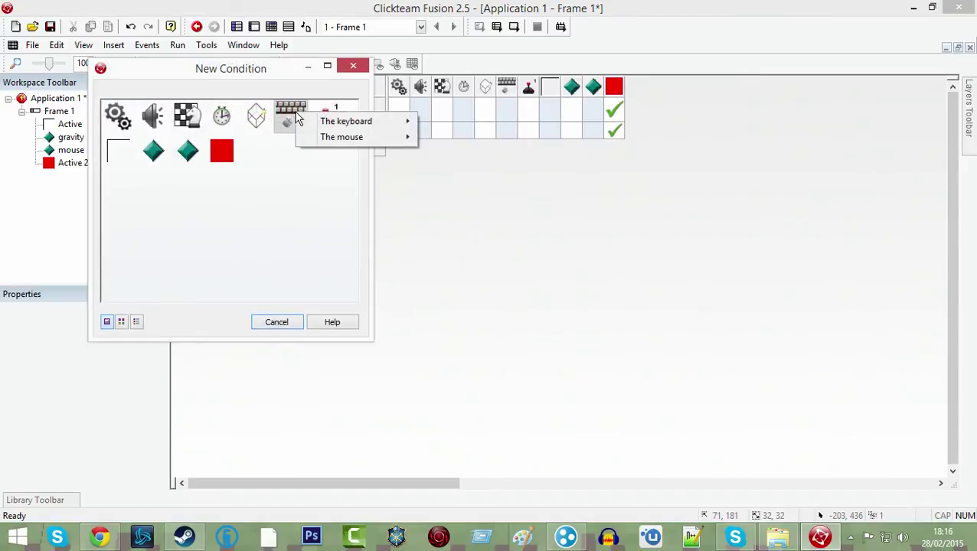
mouse_move(342, 137)
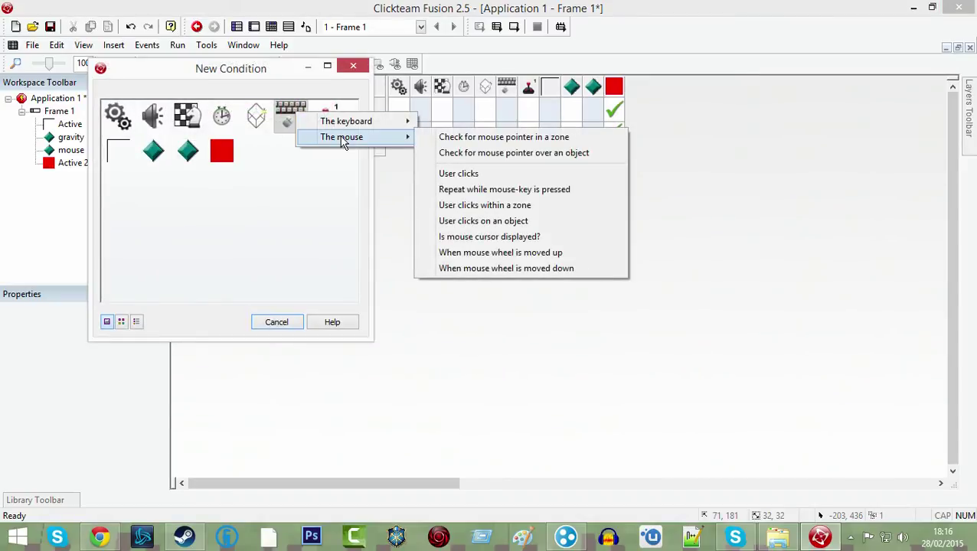
mouse_move(504, 138)
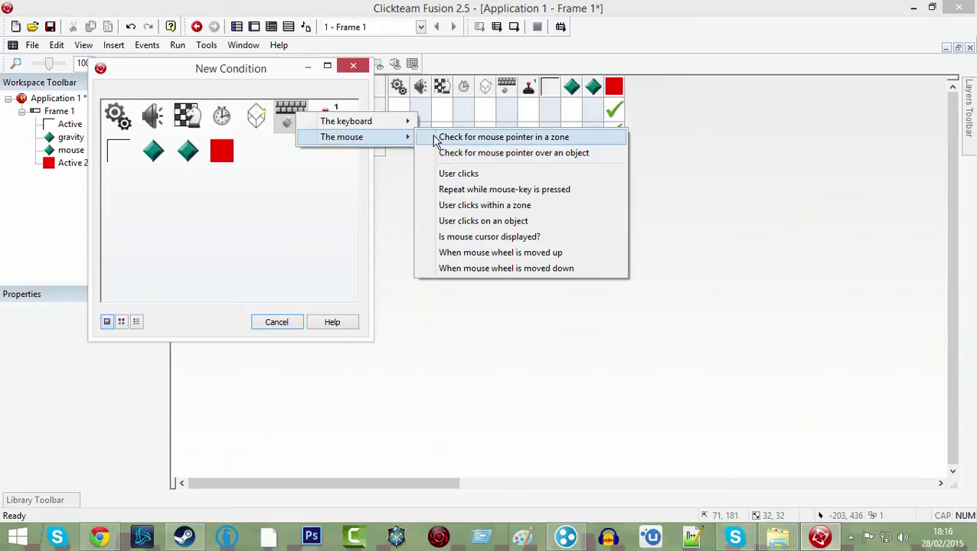
mouse_move(498, 190)
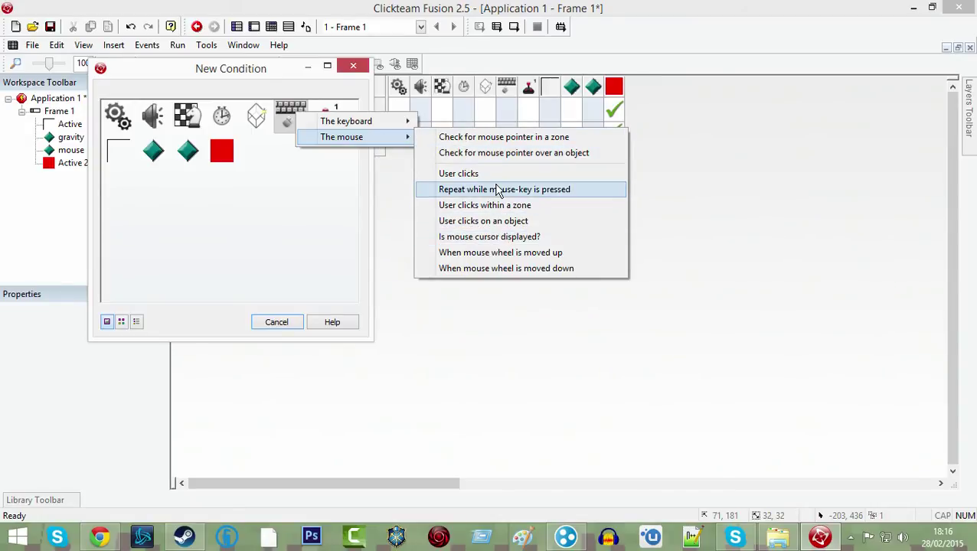
mouse_move(507, 197)
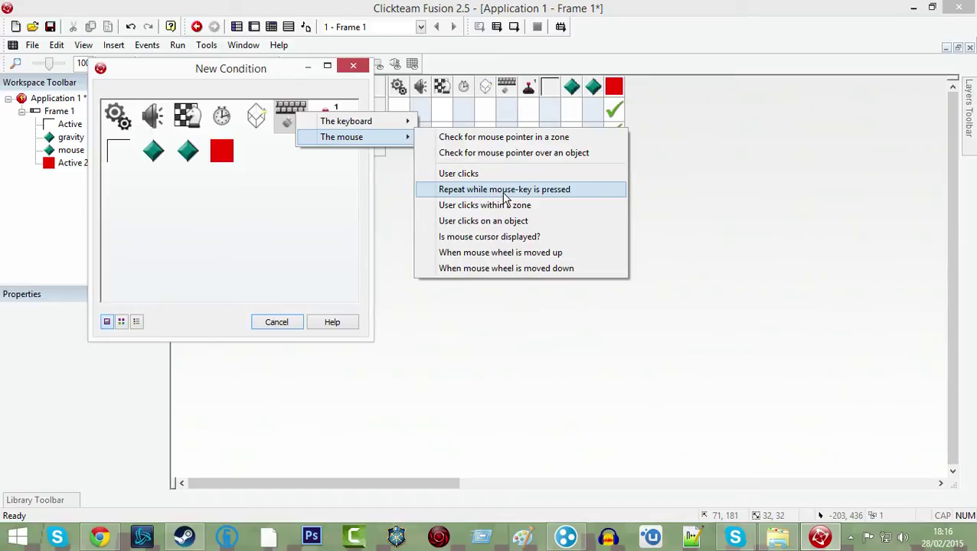
- Add event 3: while the left mouse button is held, create an Active 2 red box
left_click(504, 190)
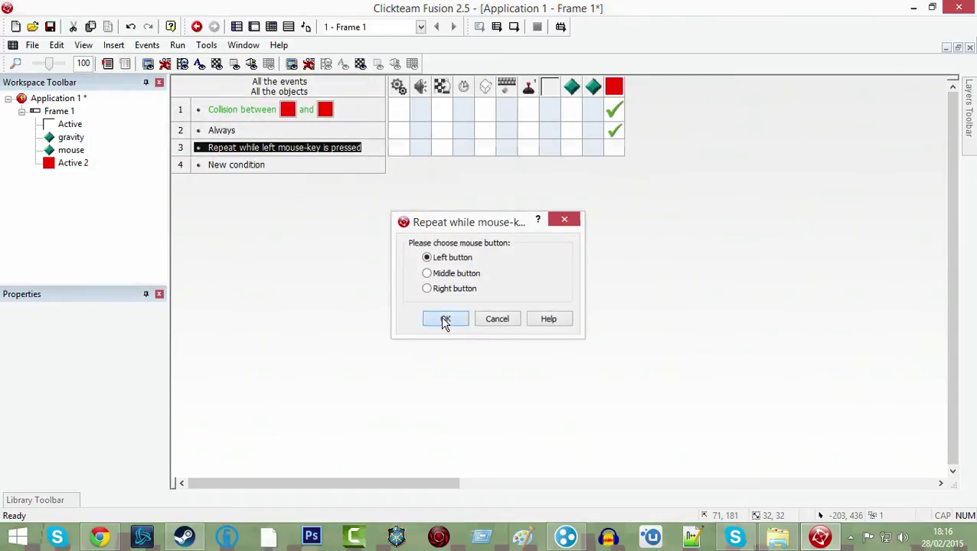
left_click(444, 318)
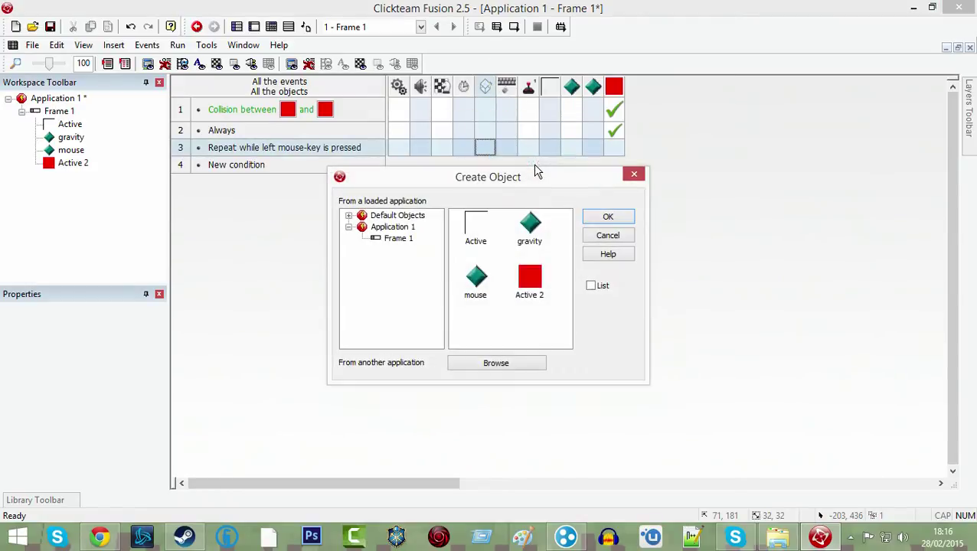
left_click(530, 278)
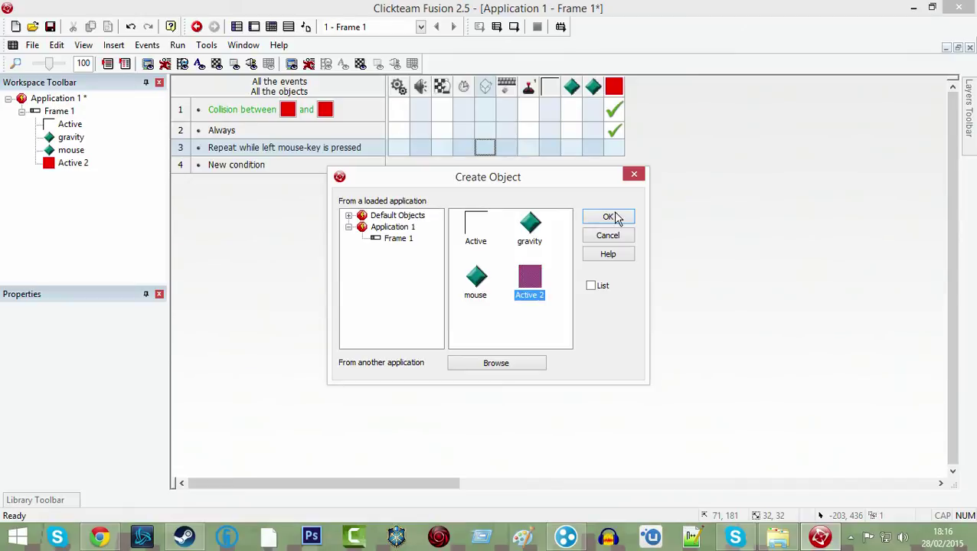
left_click(608, 217)
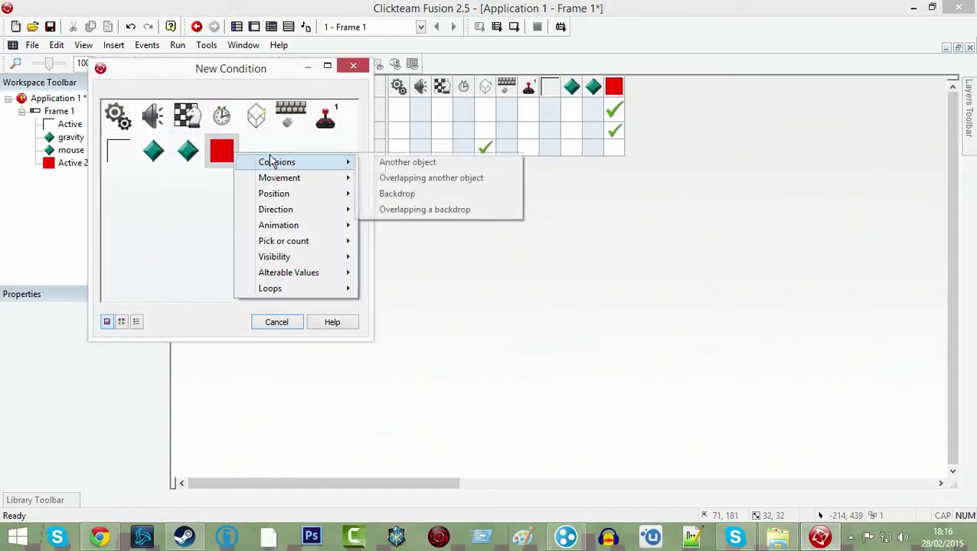
- Add event 4: Active 2 collides with the box Active, with an action for Active 2
left_click(431, 178)
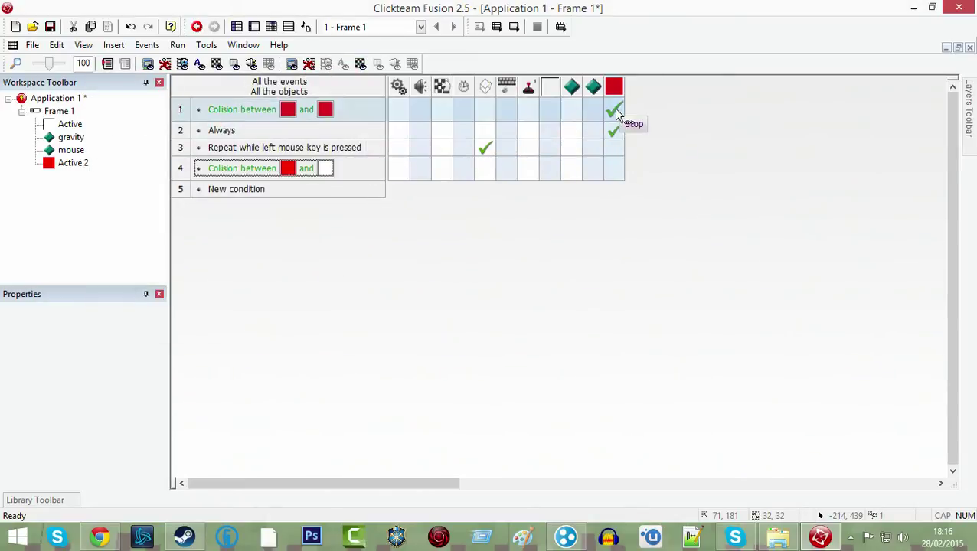
left_click(178, 45)
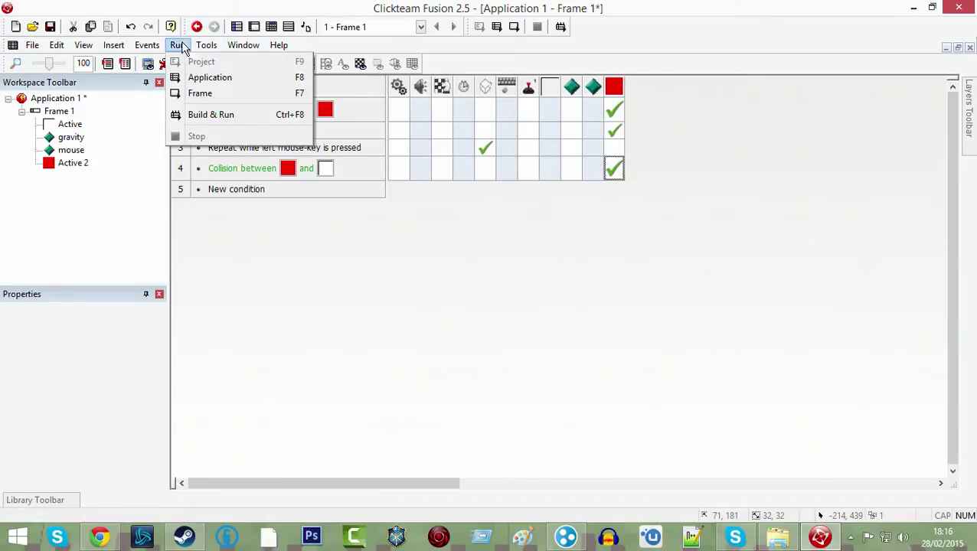
left_click(208, 76)
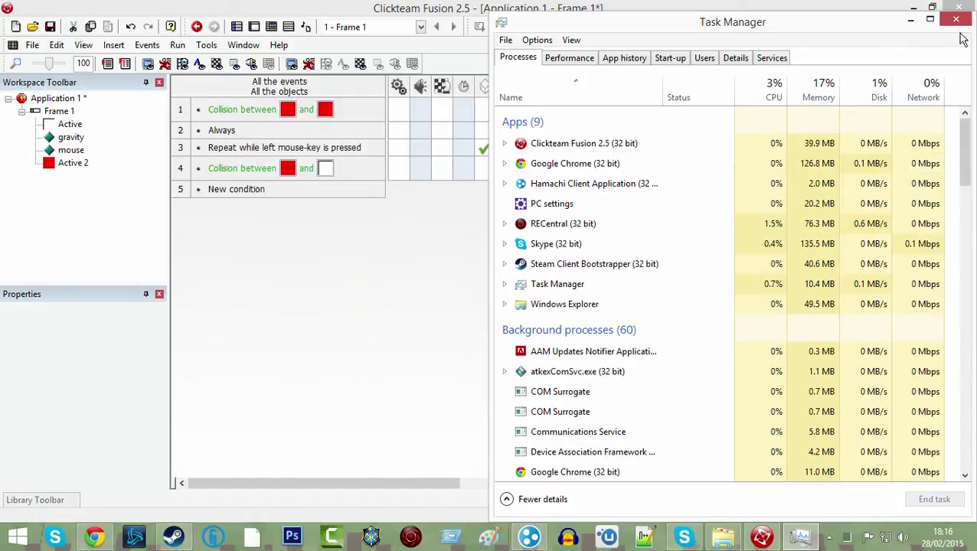
left_click(962, 14)
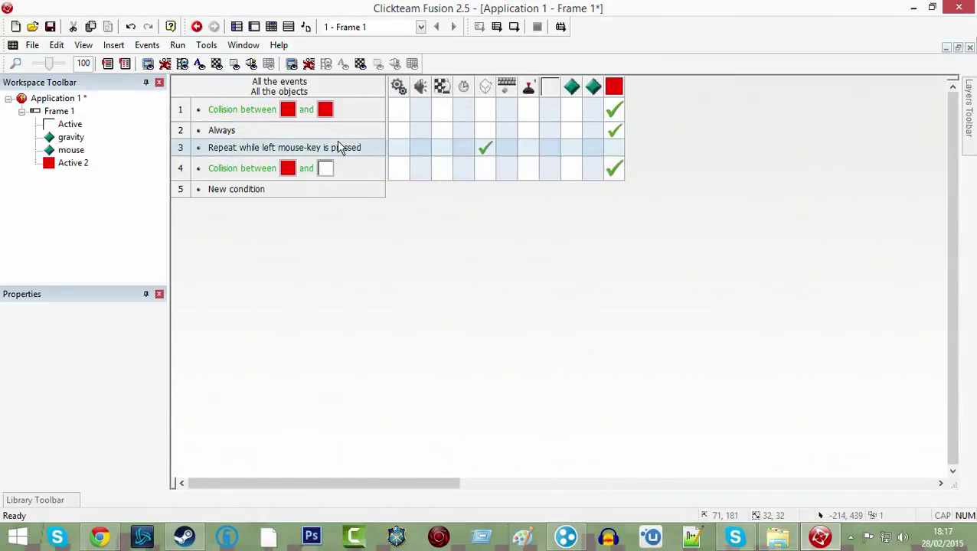
right_click(284, 147)
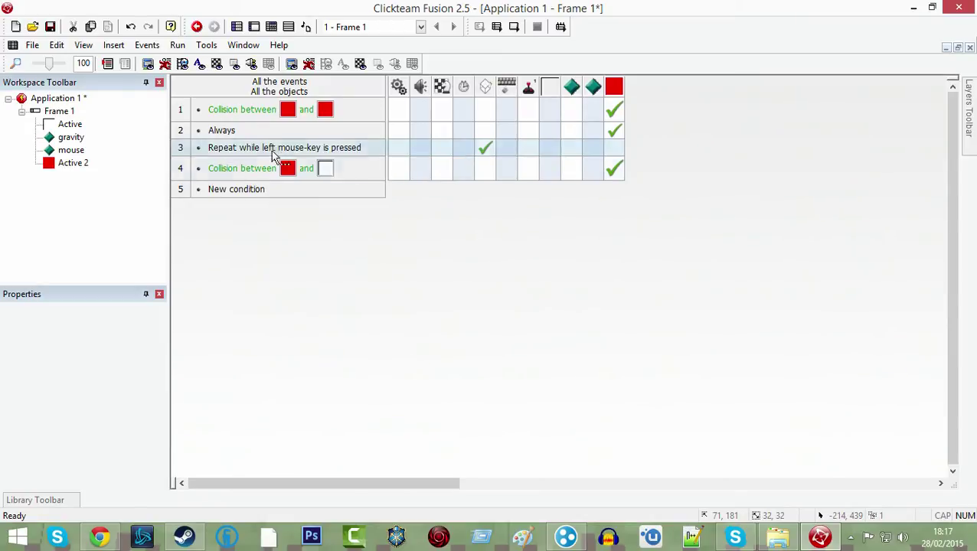
- Change event 3's condition to The mouse > User clicks, Left button, Single click
left_click(279, 147)
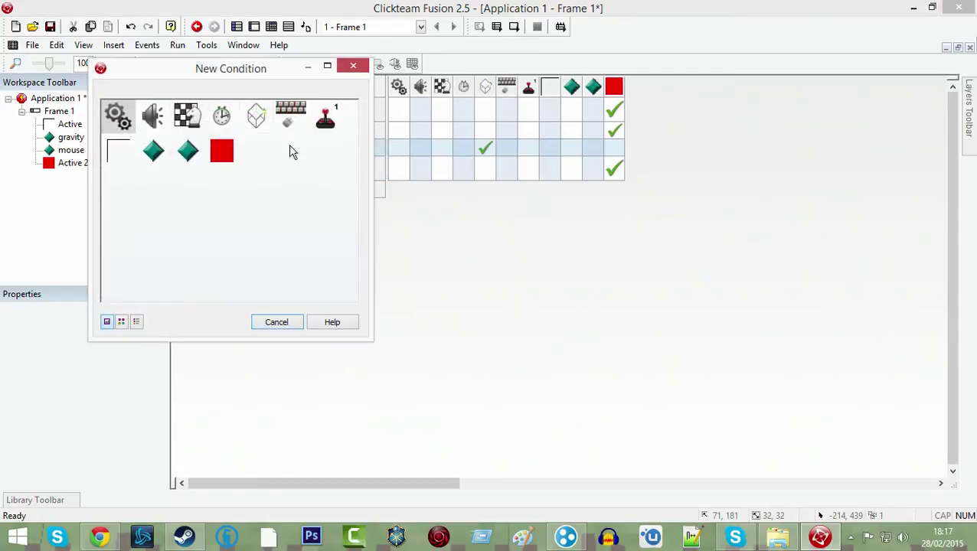
mouse_move(223, 116)
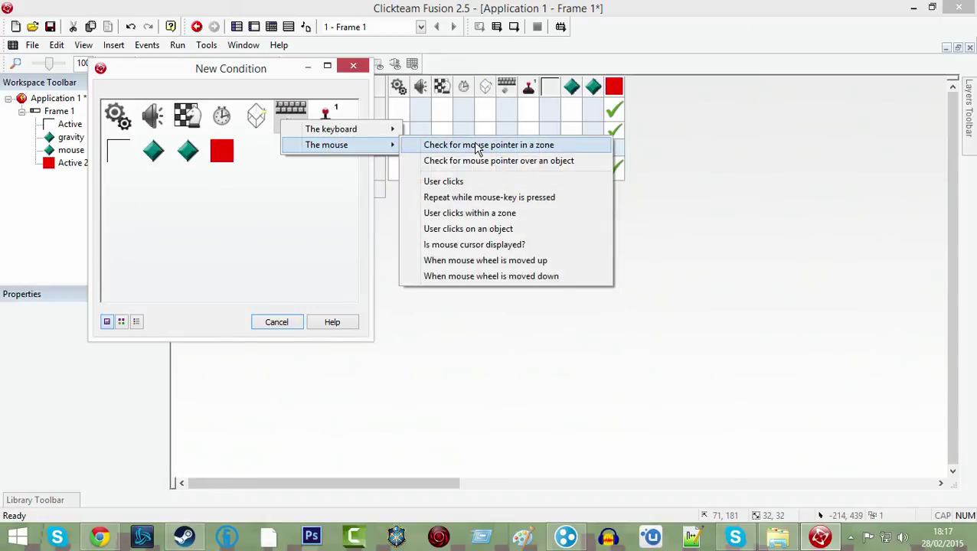
left_click(444, 181)
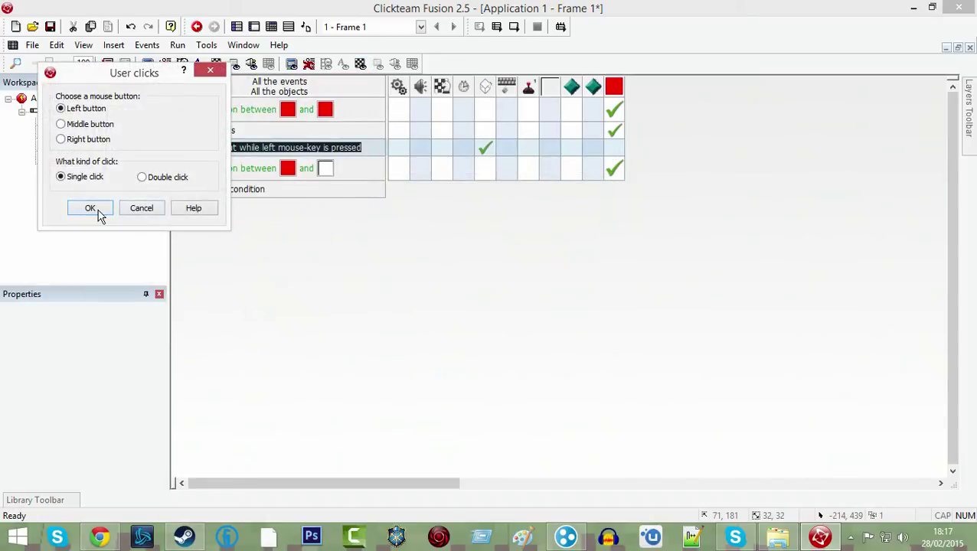
left_click(90, 208)
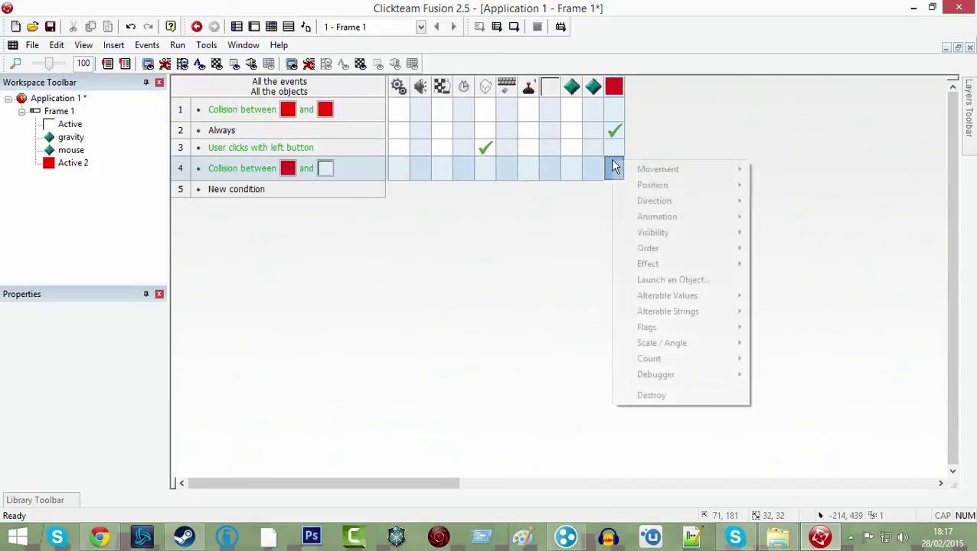
left_click(612, 167)
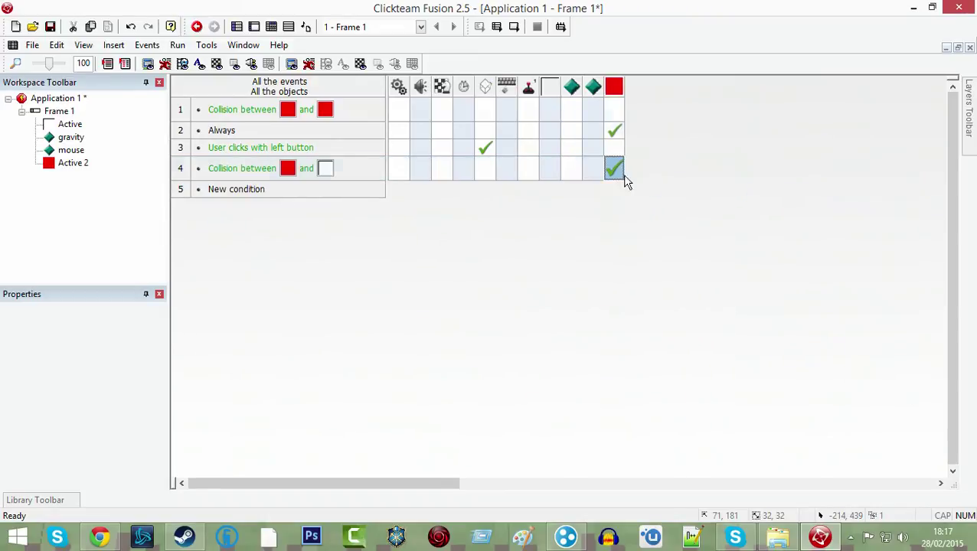
left_click(613, 109)
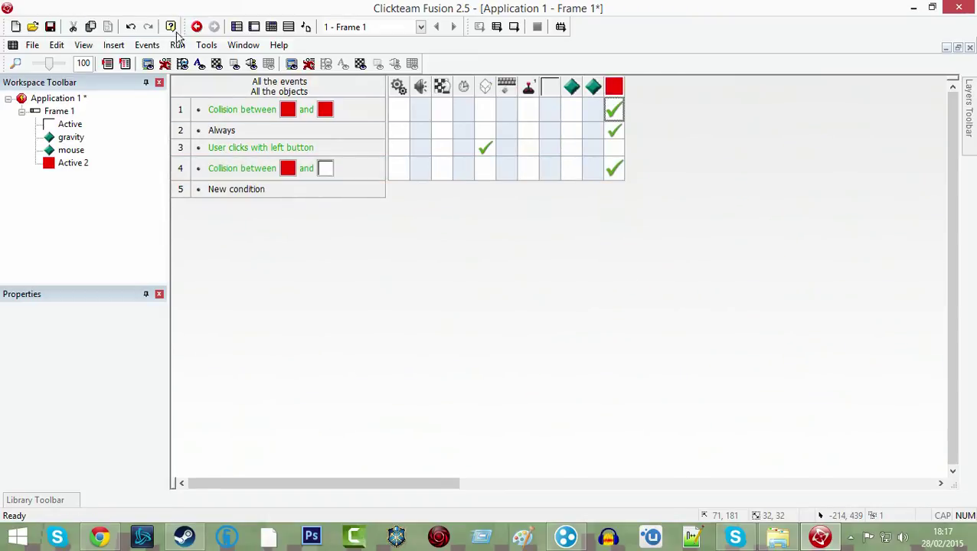
left_click(220, 26)
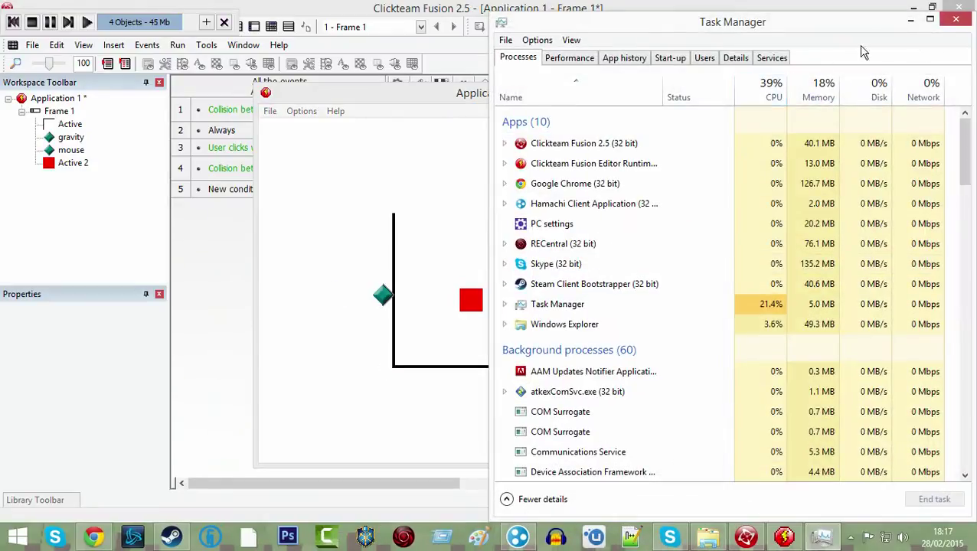
left_click(594, 162)
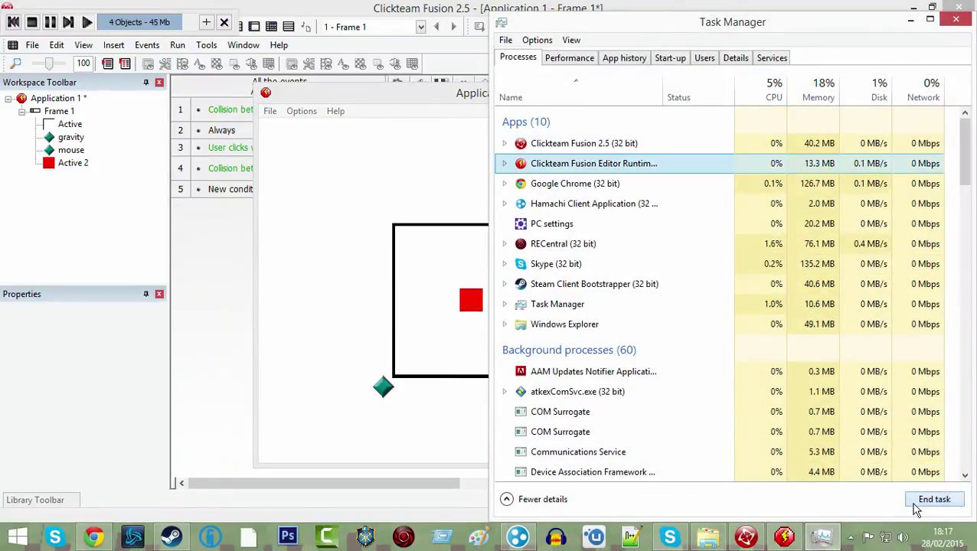
left_click(934, 499)
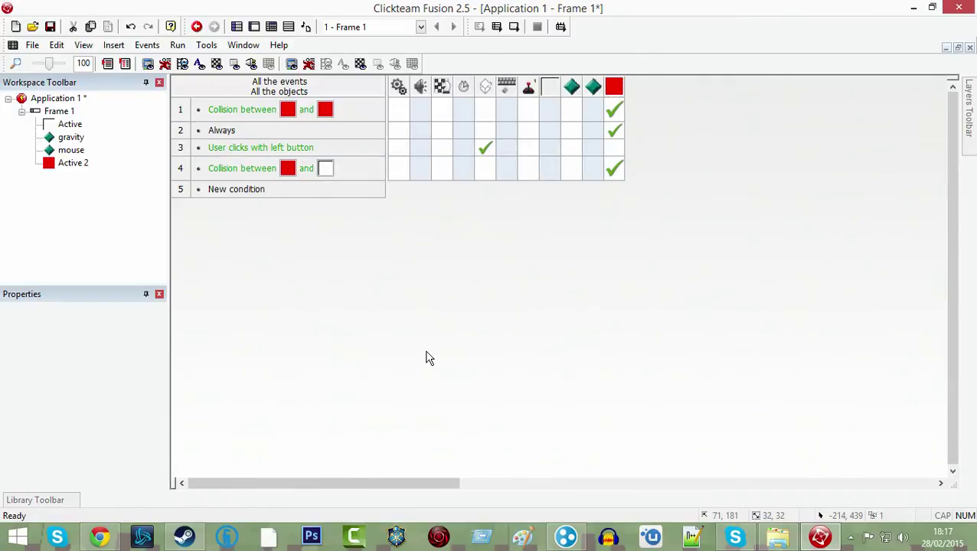
mouse_move(245, 167)
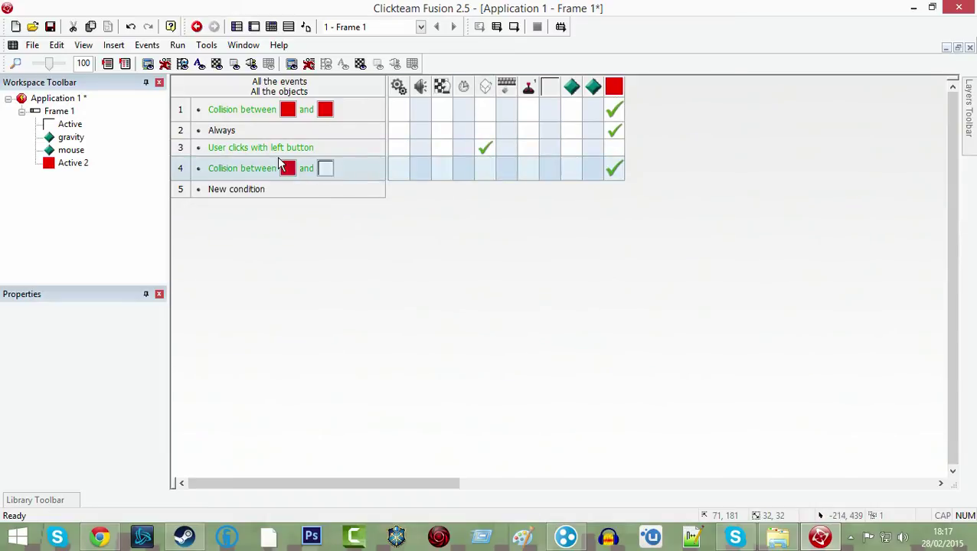
- Add event 5: upon pressing Escape, with a Storyboard Controls action checked
double_click(235, 190)
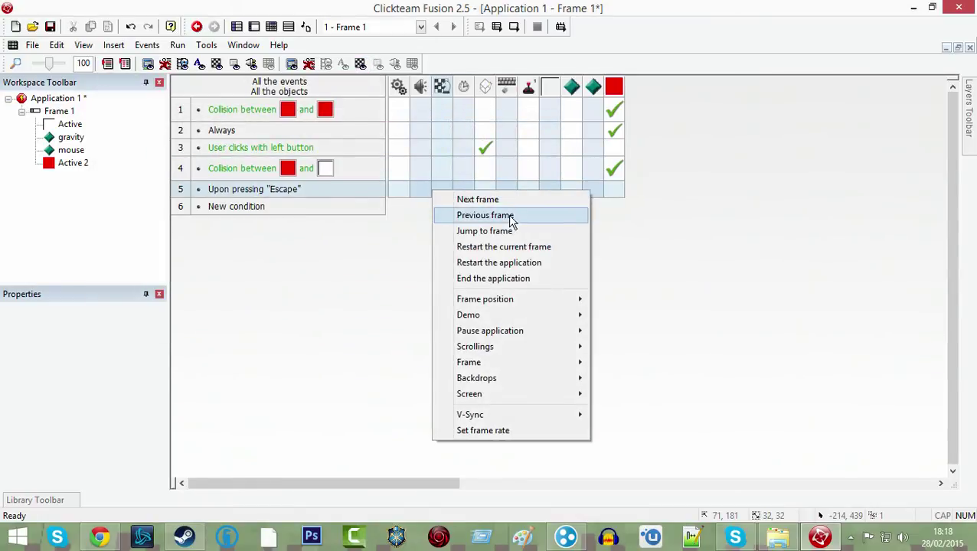
left_click(486, 215)
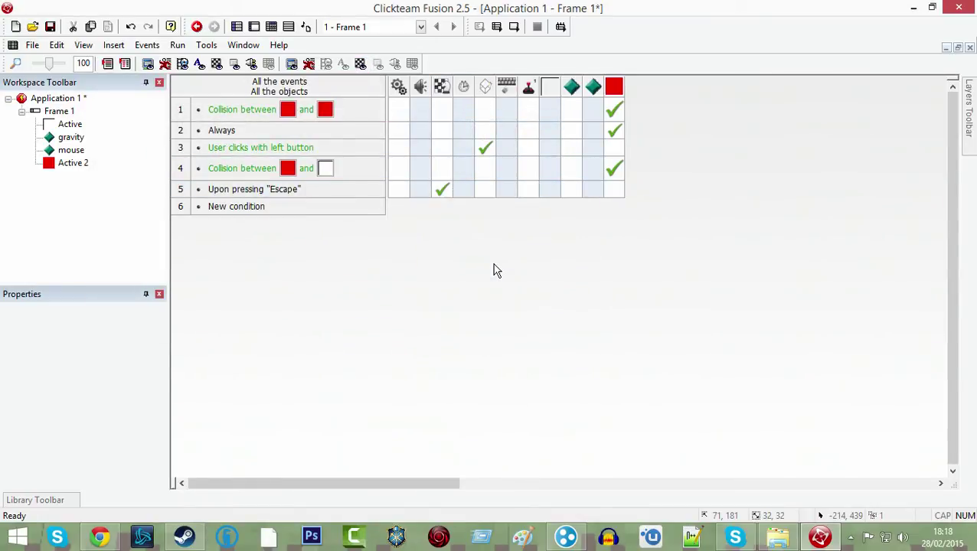
mouse_move(476, 266)
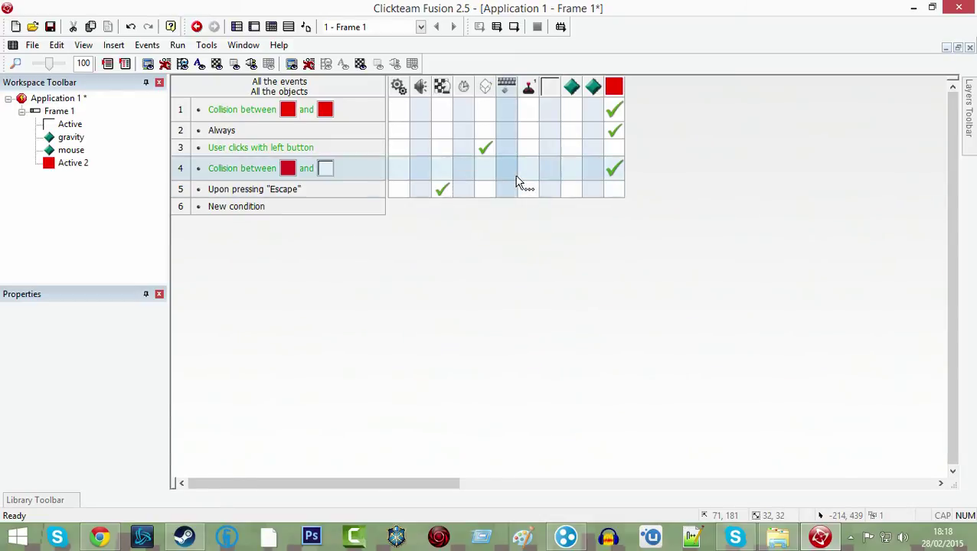
left_click(237, 28)
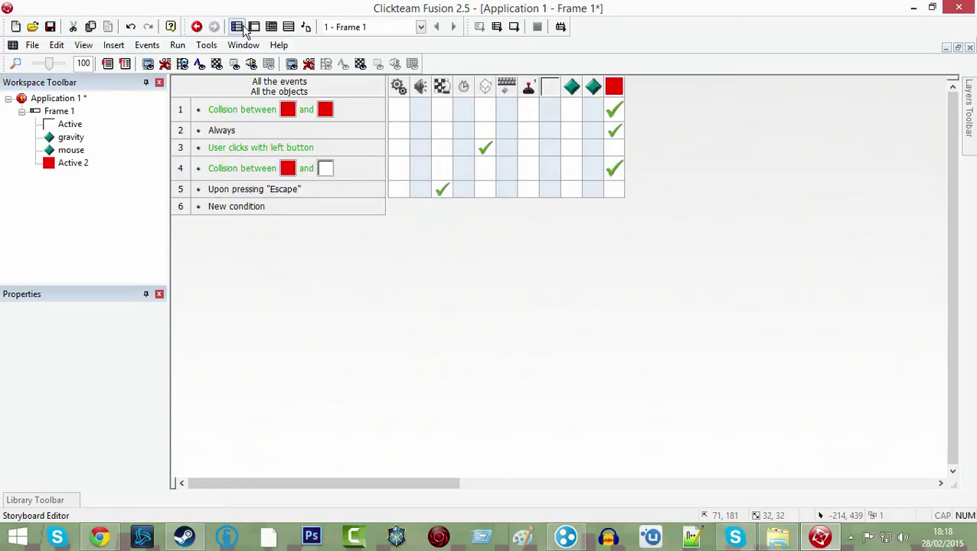
- Add event 6: Active 2 collides with the mouse object, with an Active 2 action
left_click(238, 26)
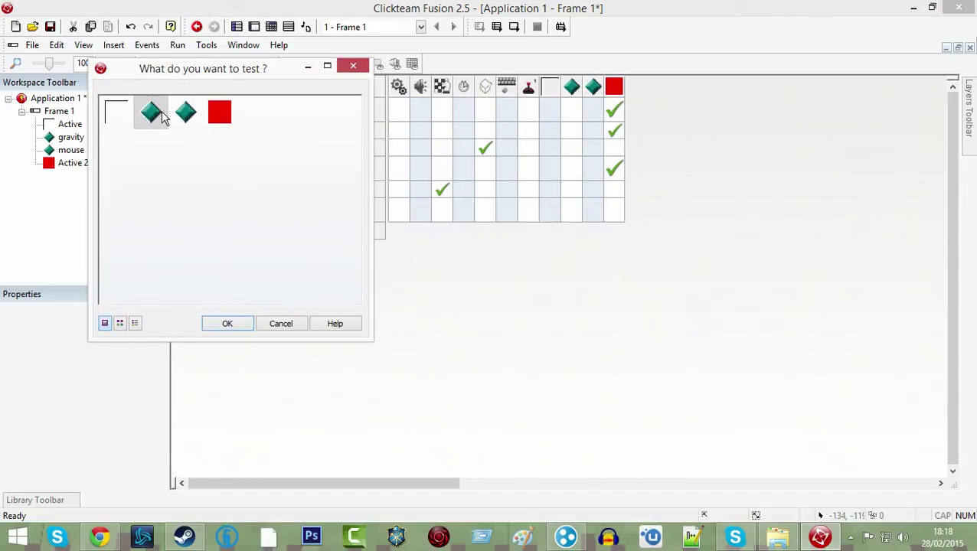
left_click(150, 113)
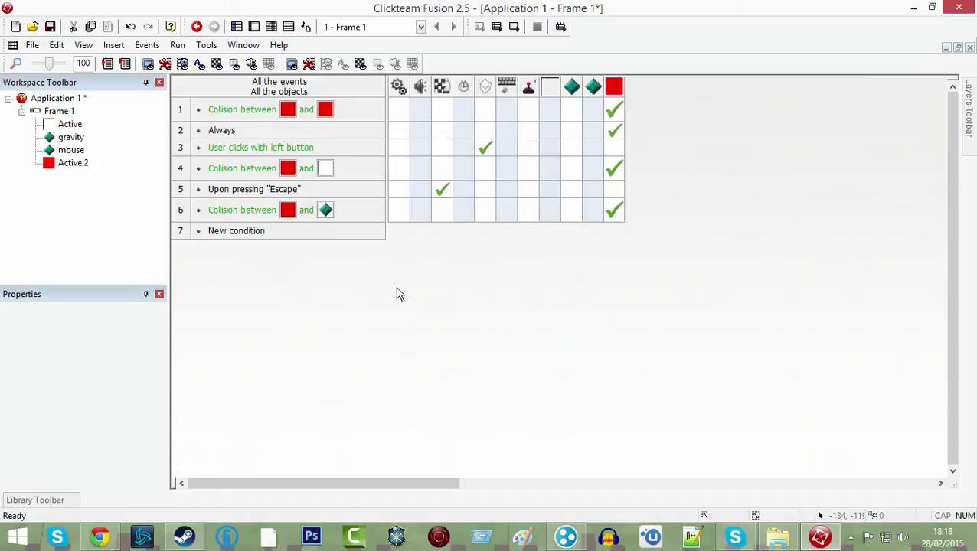
mouse_move(288, 210)
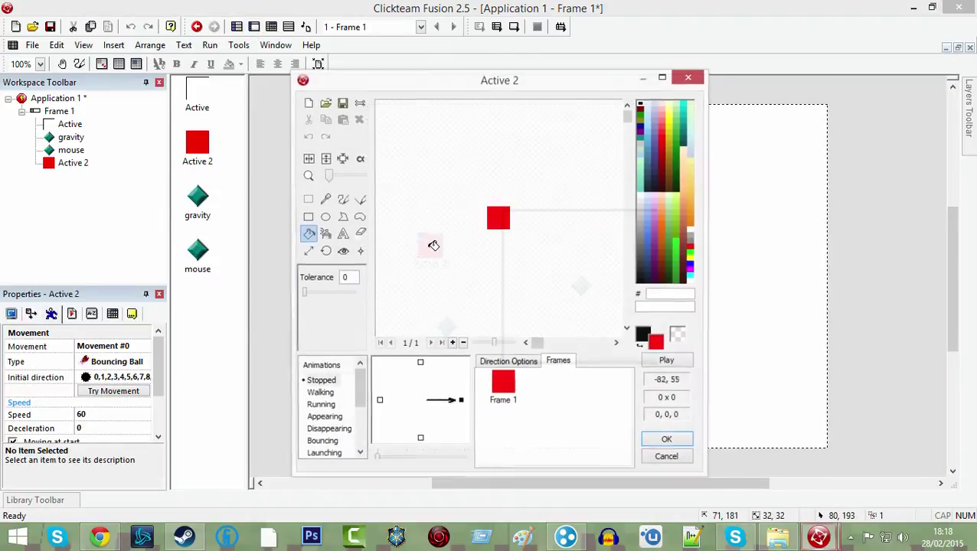
- Close the red box's image editor and visit the mouse object's movement types
left_click(666, 438)
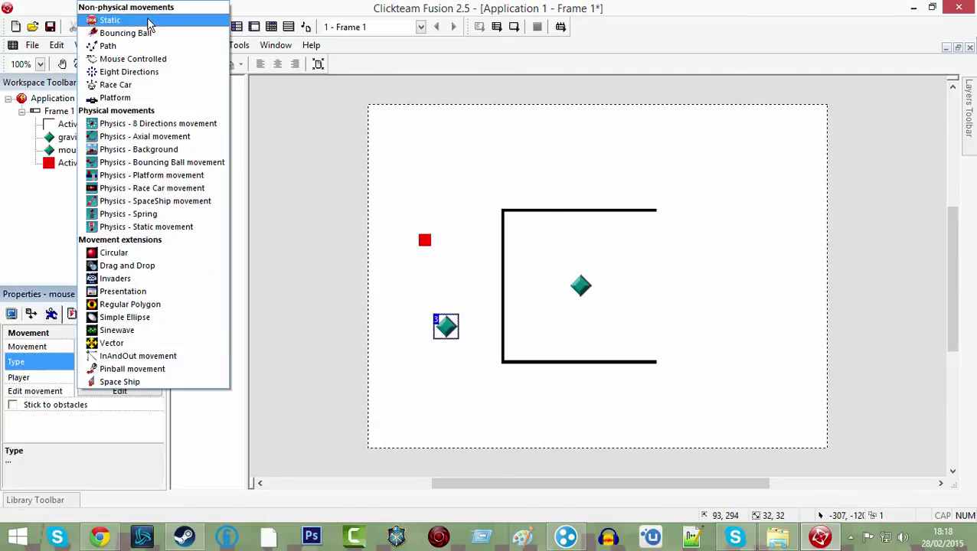
left_click(112, 20)
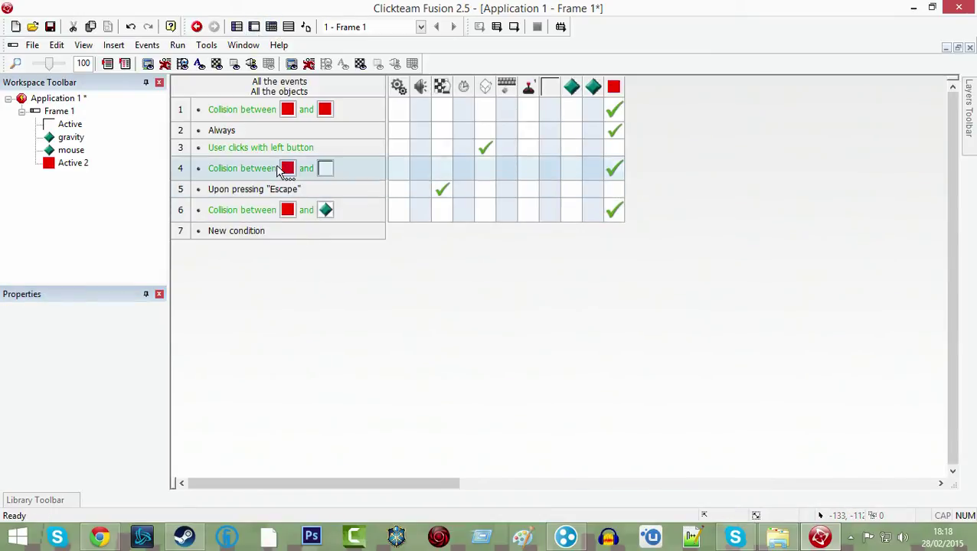
- Change event 3's condition to User clicks on an object, Left button, targeting the mouse object
left_click(260, 147)
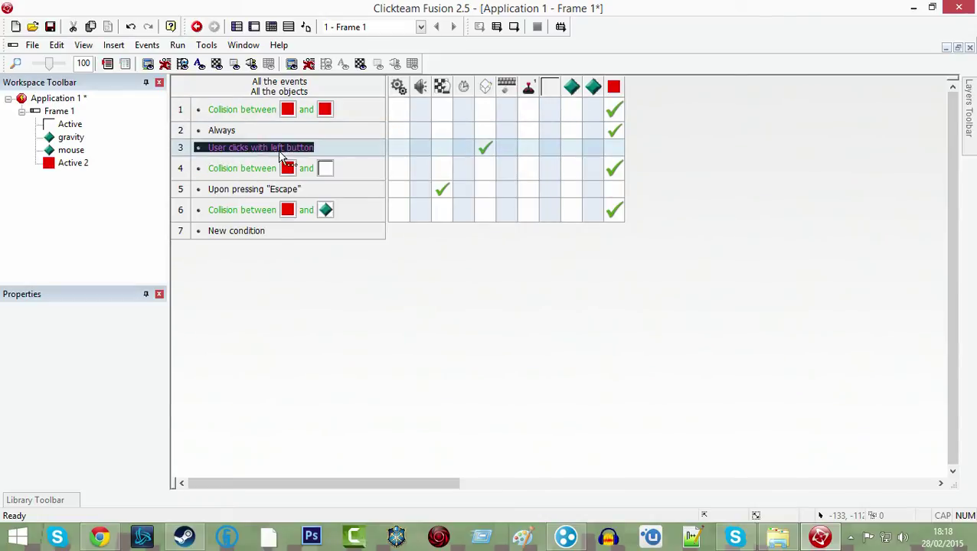
double_click(236, 230)
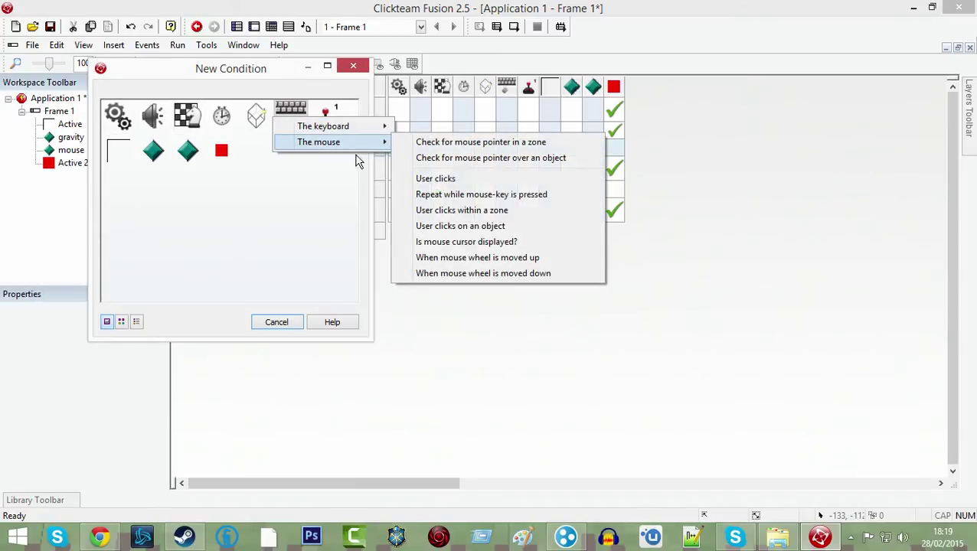
left_click(459, 225)
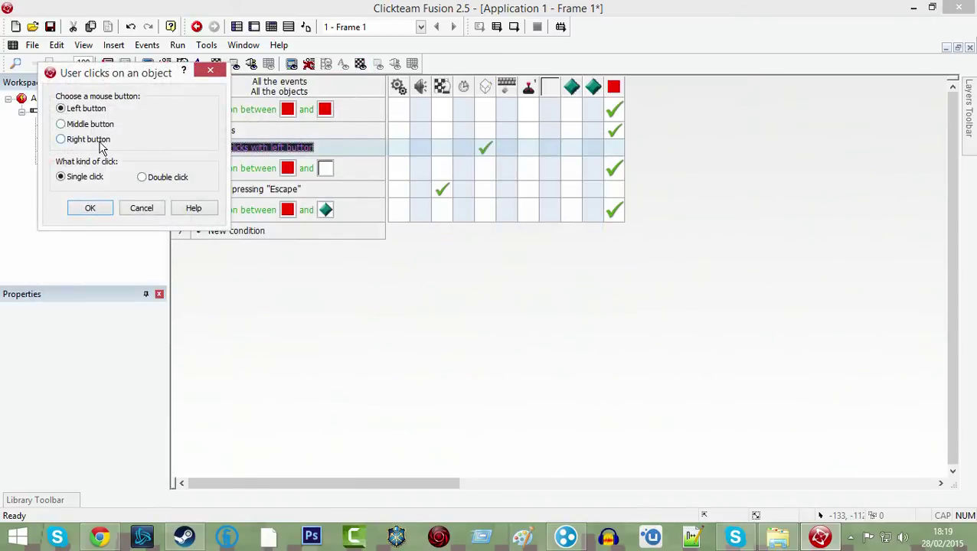
left_click(91, 208)
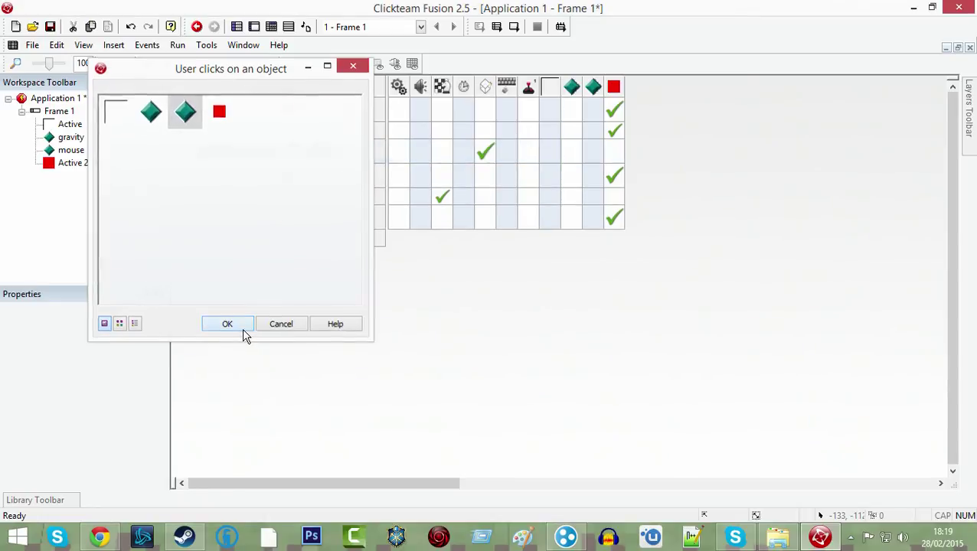
left_click(227, 324)
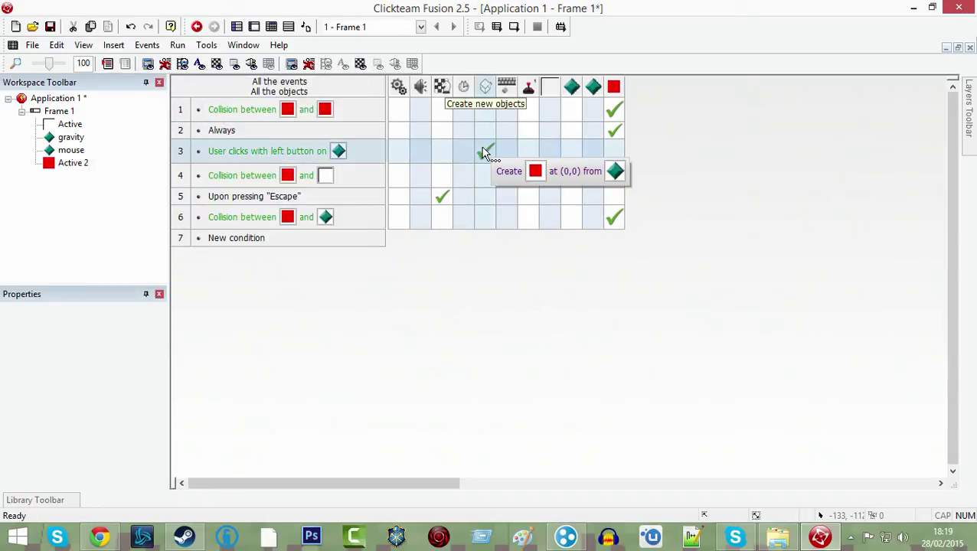
- Edit event 3's Create object action and confirm the red box's spawn position
right_click(484, 152)
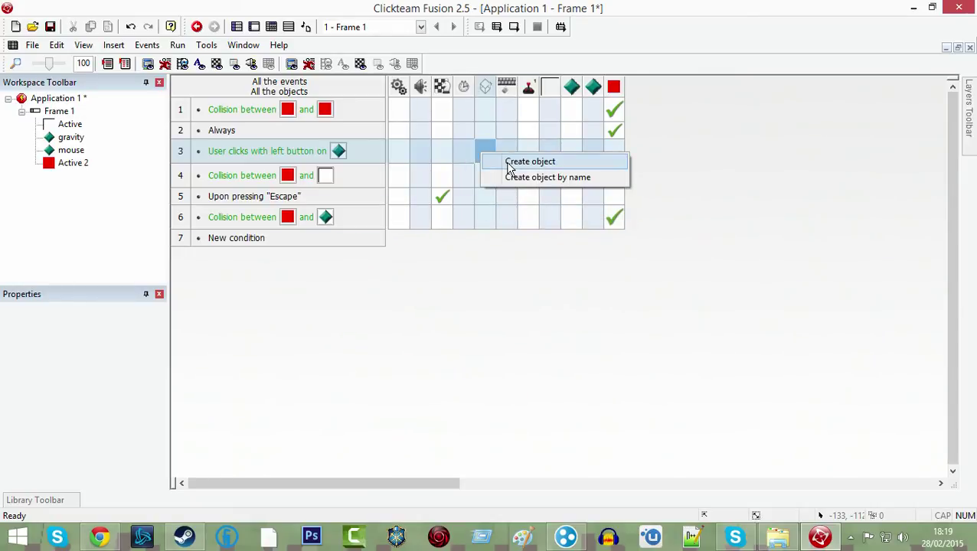
left_click(533, 161)
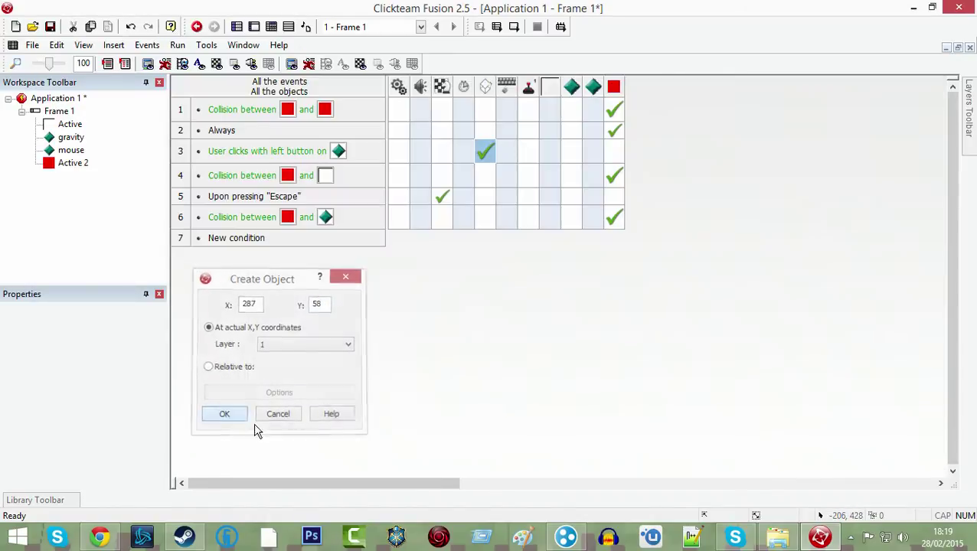
left_click(224, 413)
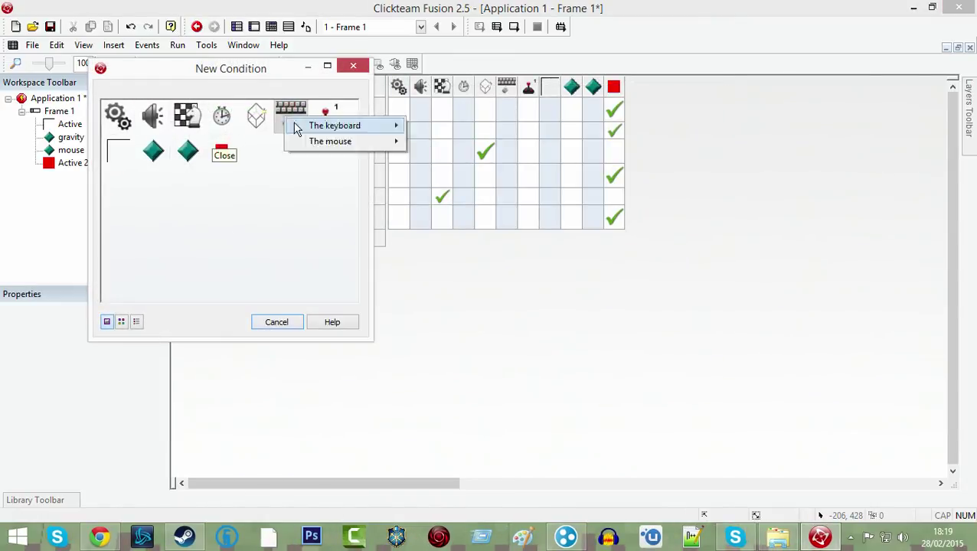
- Add event 7: upon pressing S, and browse Movement actions for the box
left_click(334, 126)
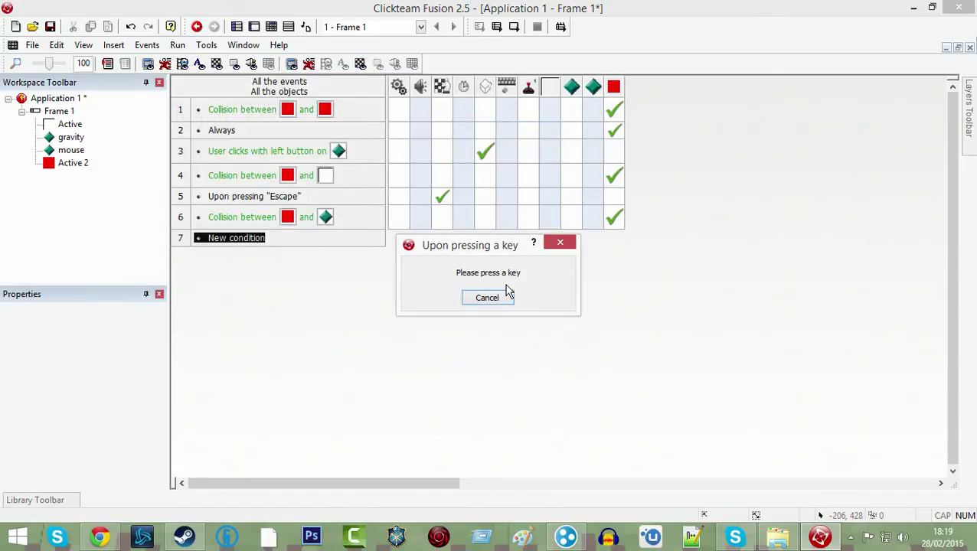
key("s")
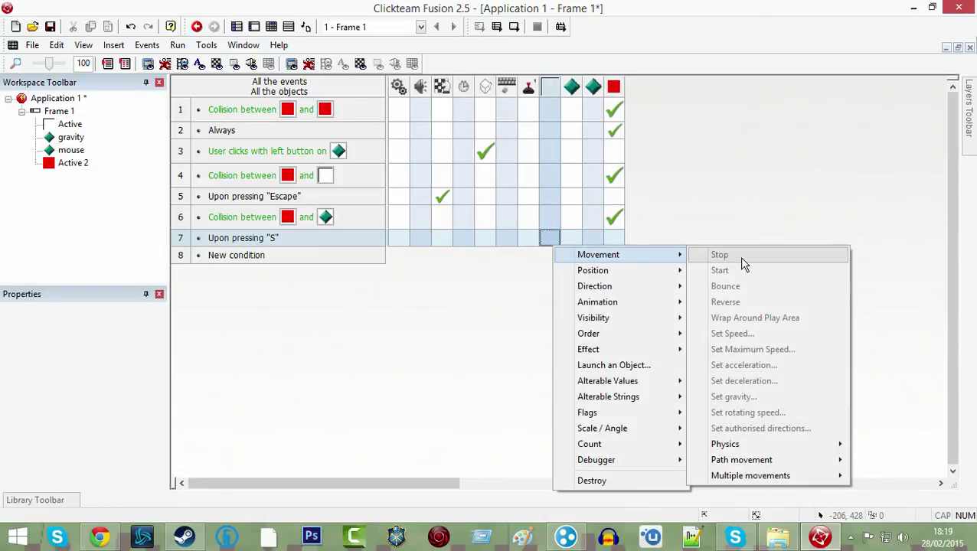
left_click(457, 294)
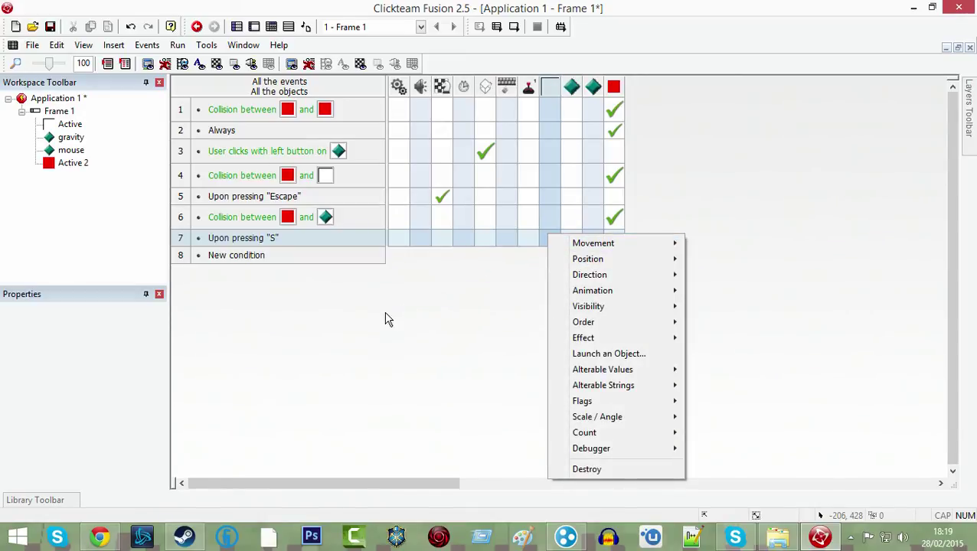
mouse_move(608, 278)
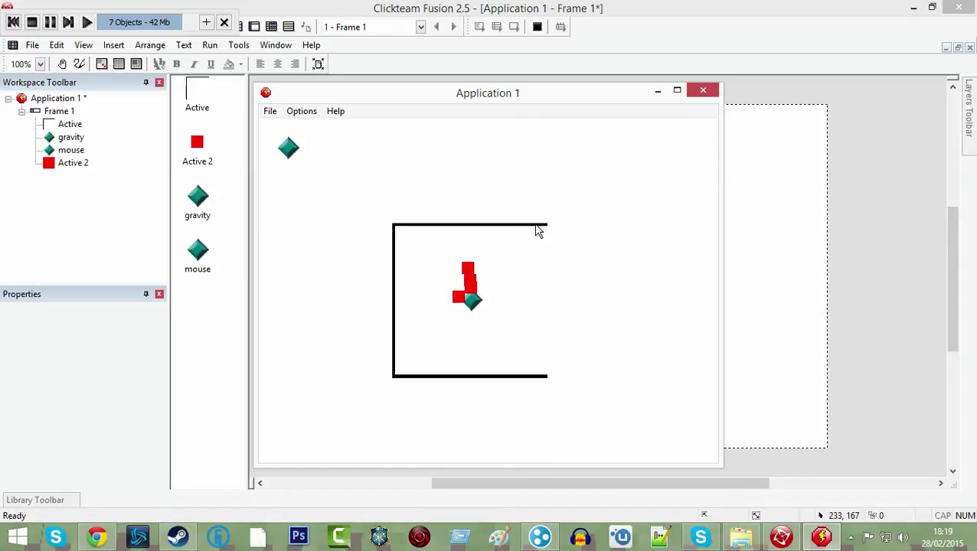
mouse_move(375, 205)
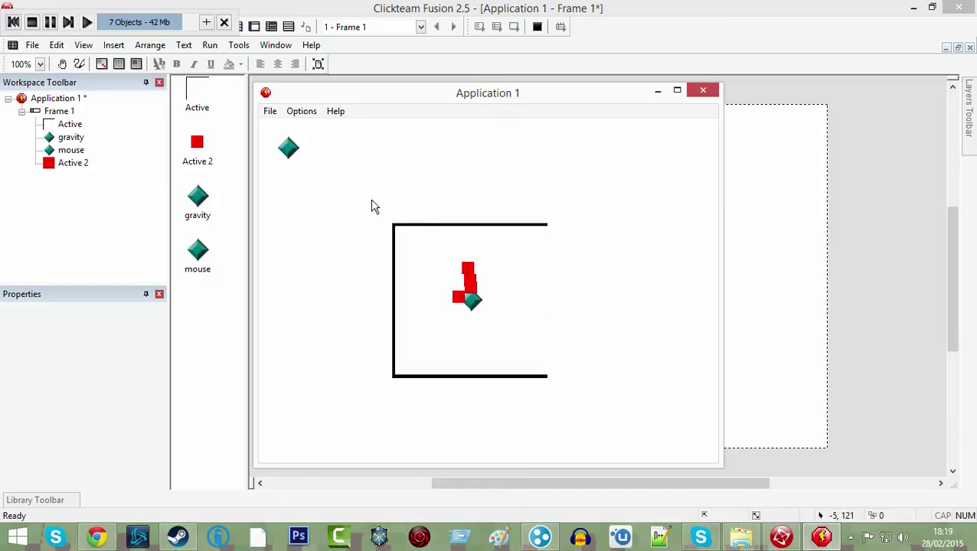
mouse_move(456, 203)
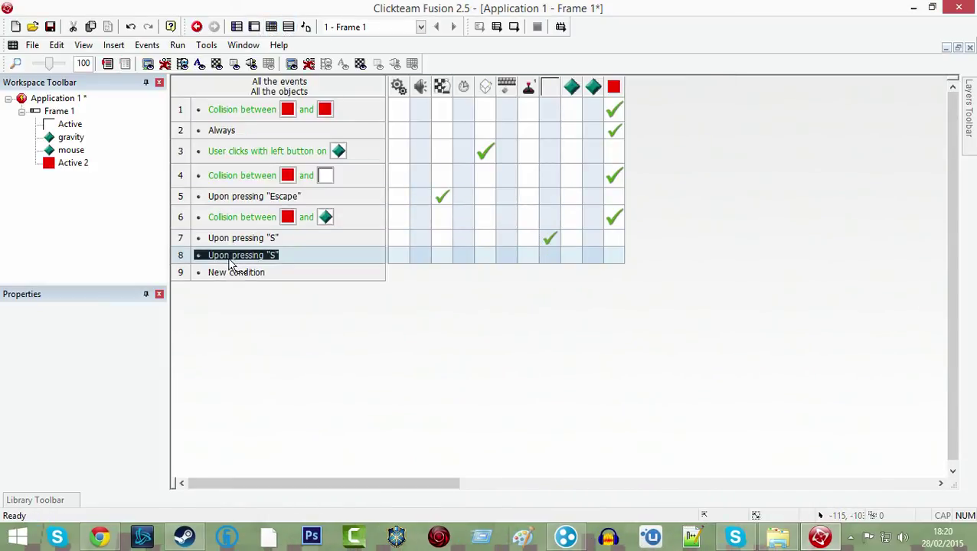
- Review the box's Direction Options in its animation editor and confirm with OK
right_click(550, 254)
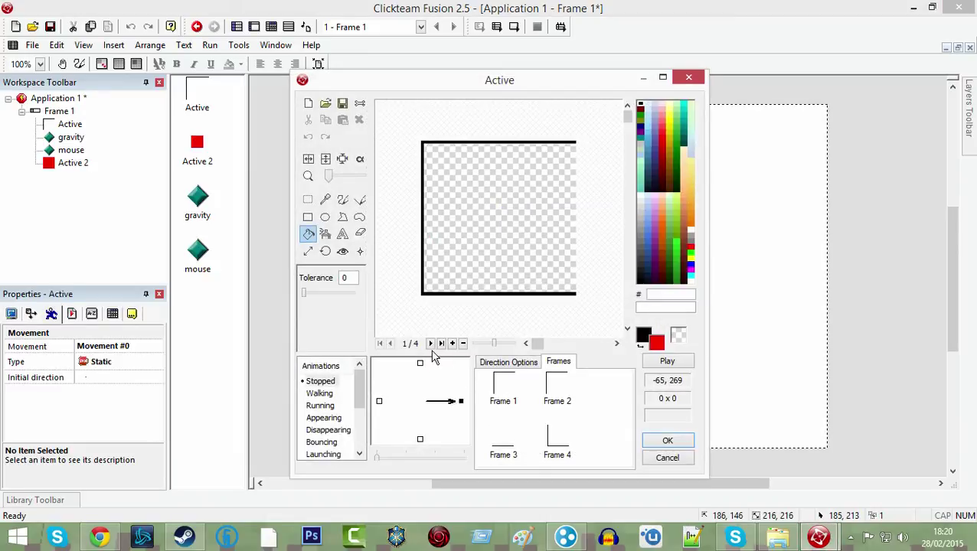
left_click(509, 362)
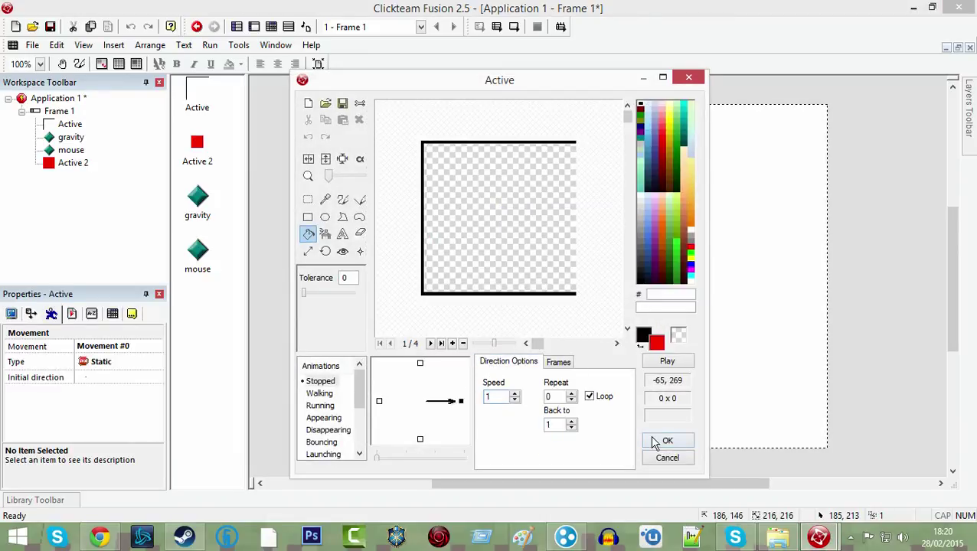
left_click(667, 441)
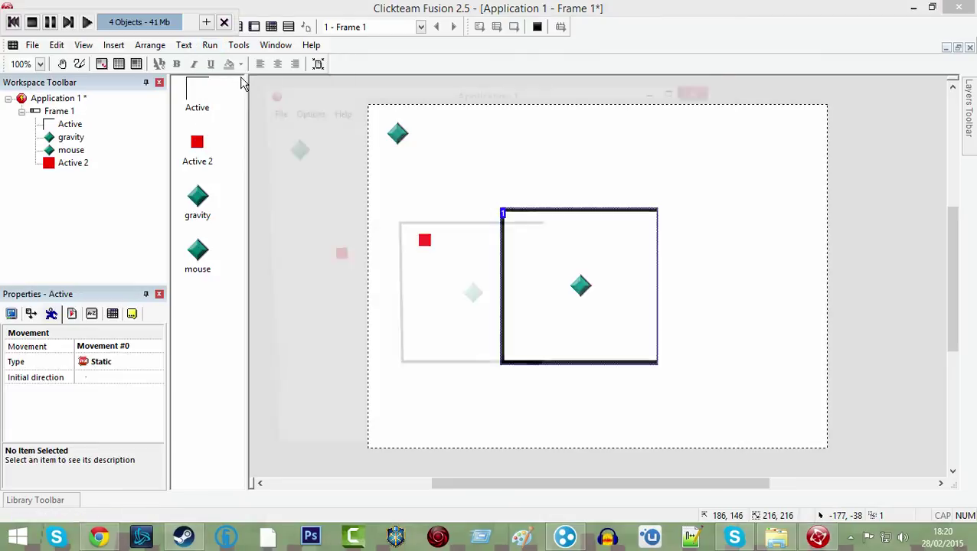
- Start a test run showing the rotating box with red boxes spawning
left_click(86, 19)
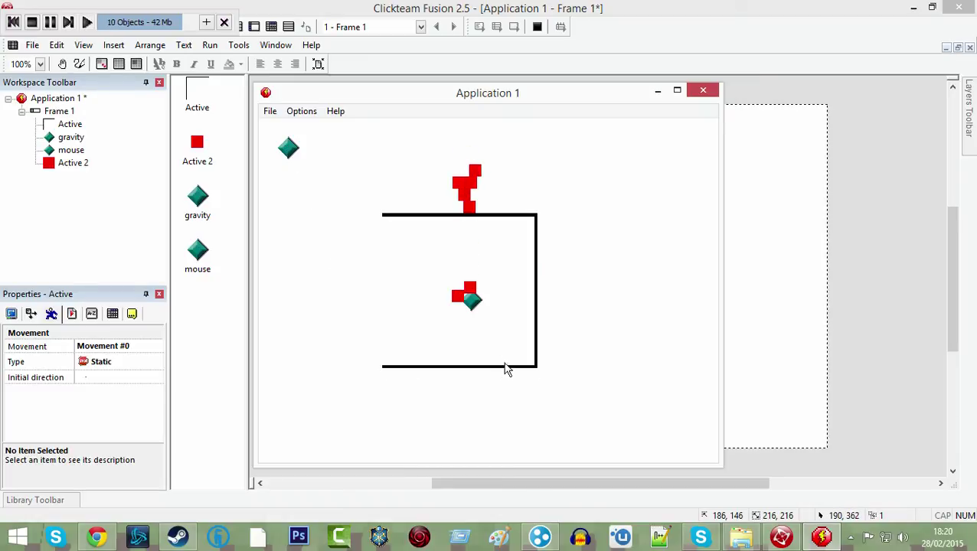
mouse_move(443, 250)
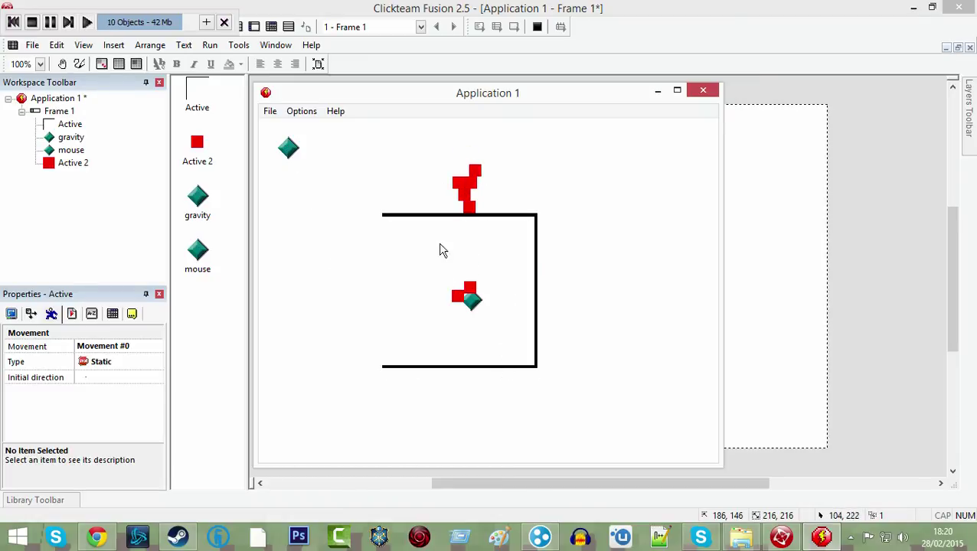
mouse_move(450, 246)
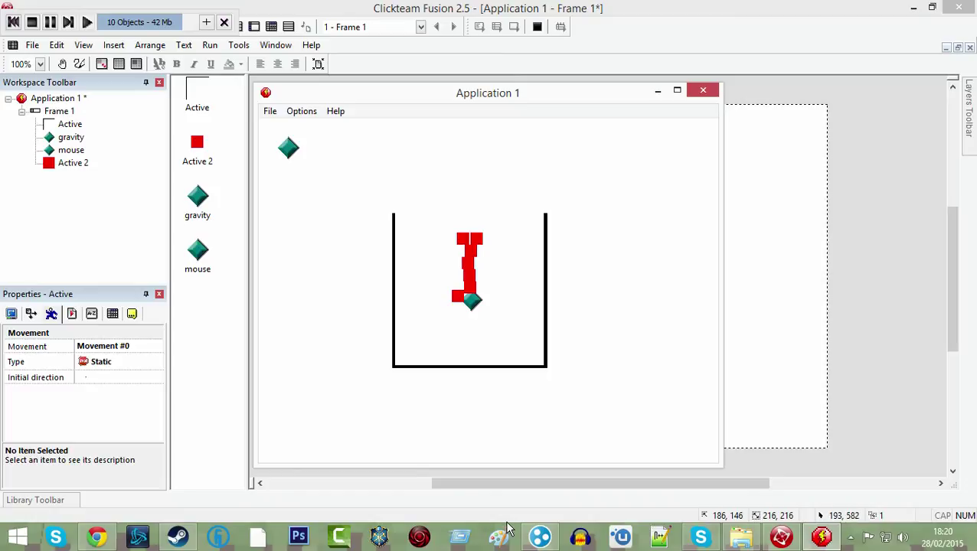
mouse_move(641, 165)
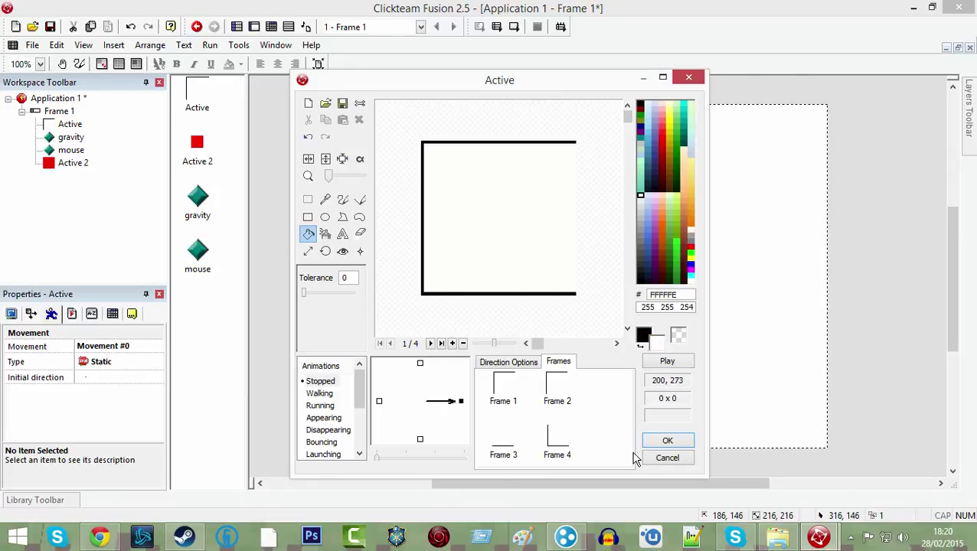
- Test with the white-filled box, then restore its see-through interior and deselect it
left_click(668, 441)
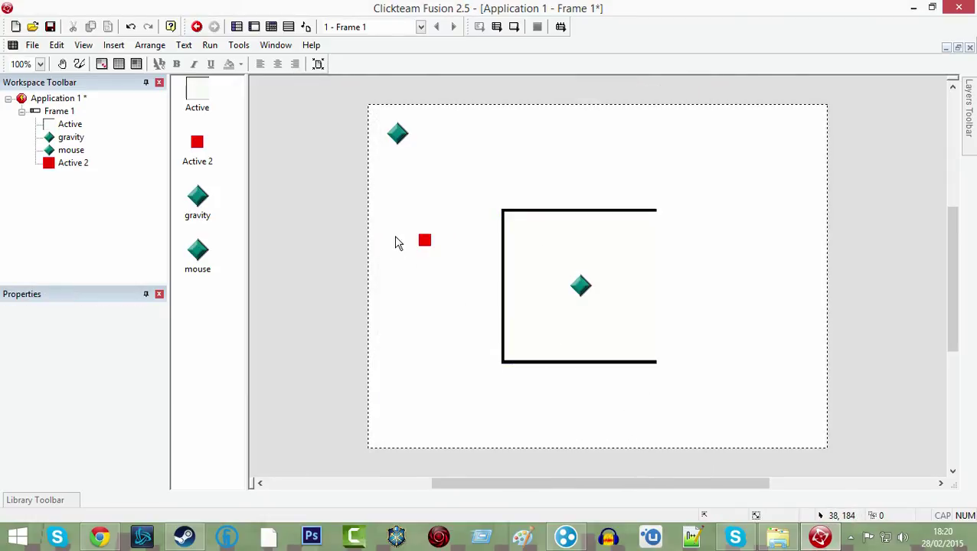
left_click(210, 45)
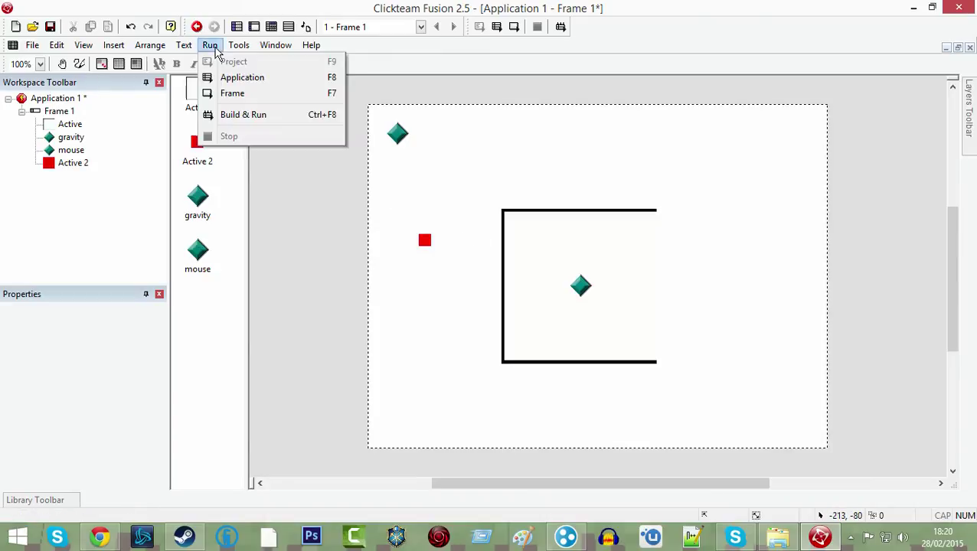
left_click(242, 76)
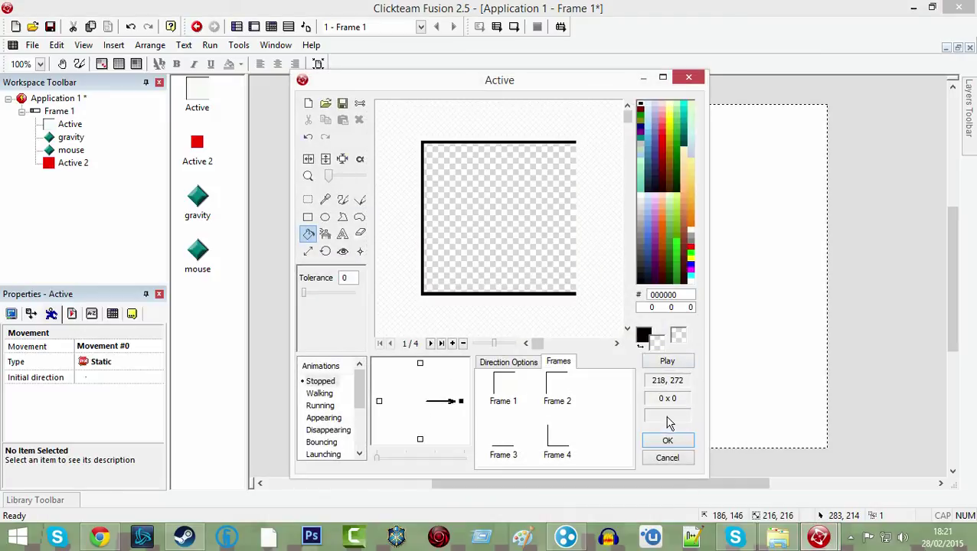
left_click(668, 441)
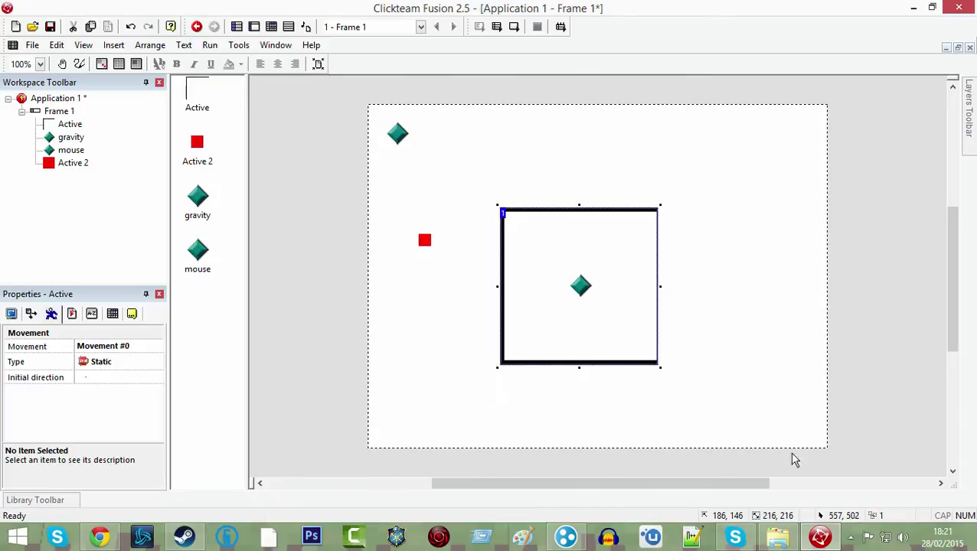
left_click(799, 368)
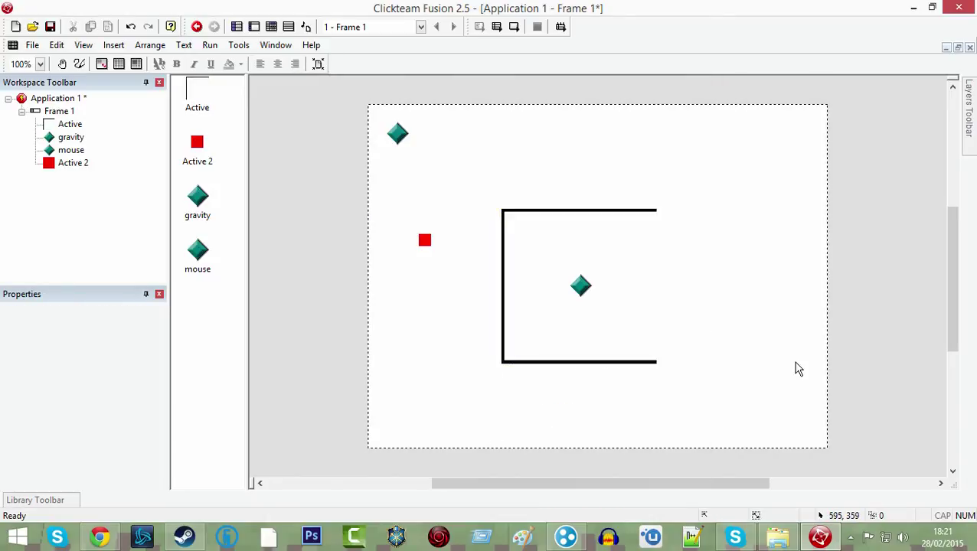
left_click(580, 286)
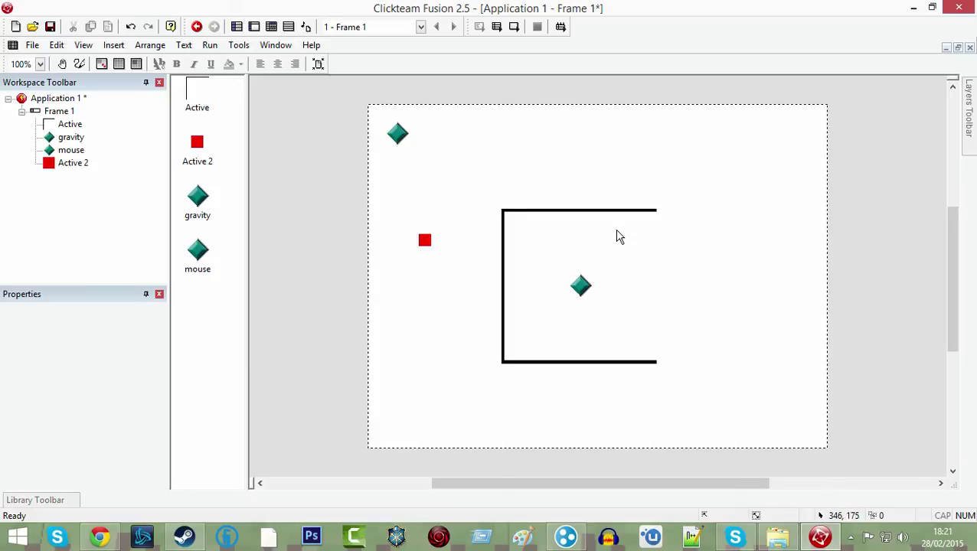
mouse_move(671, 266)
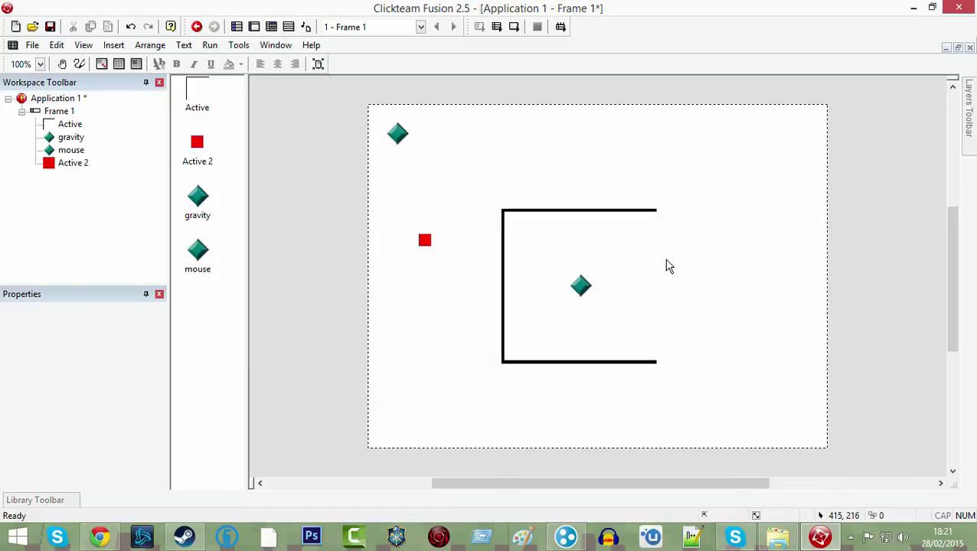